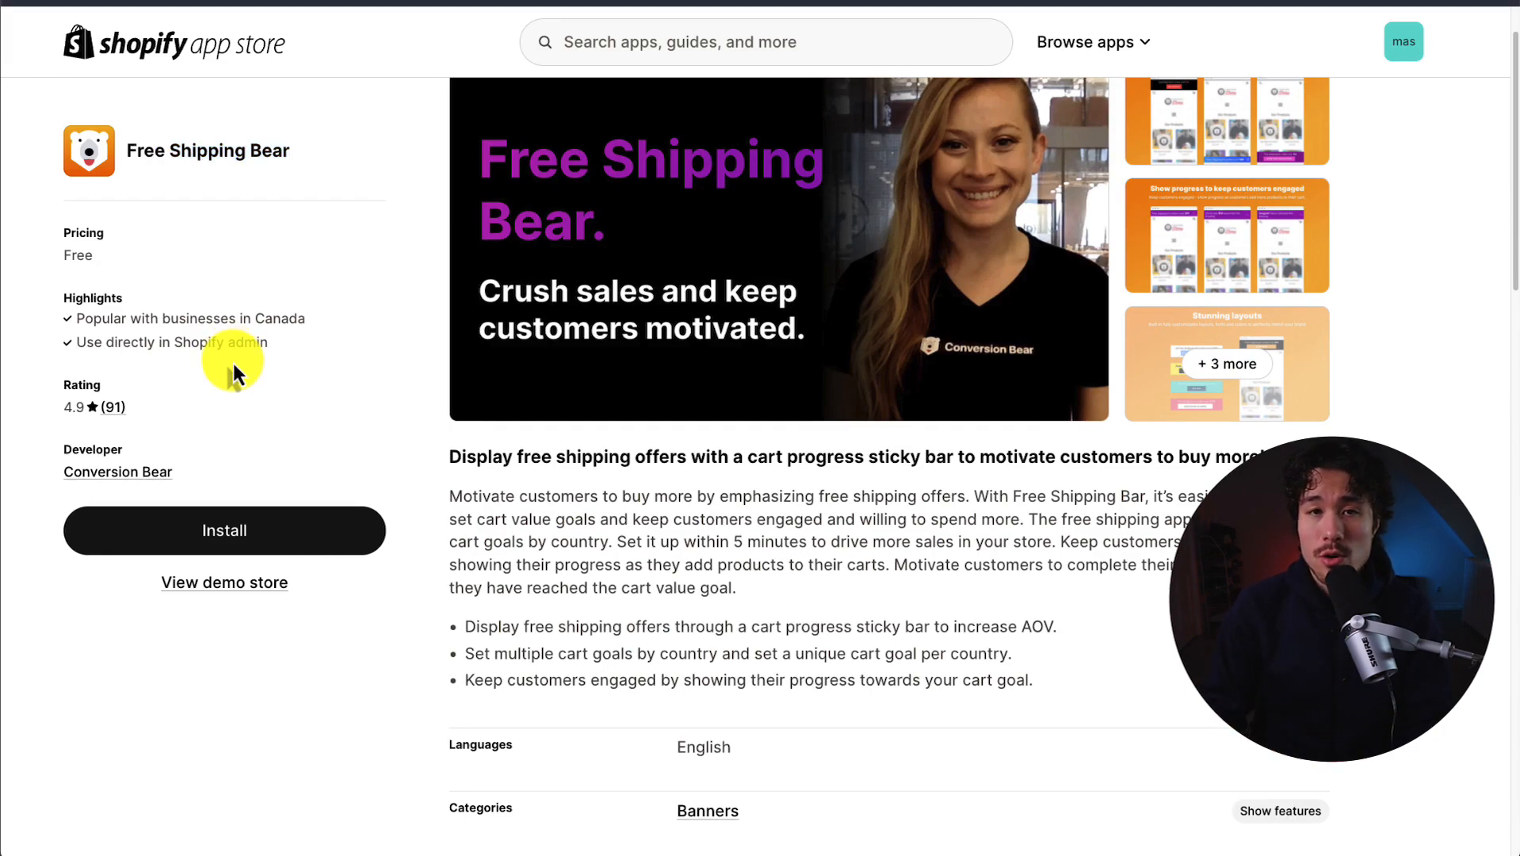
mouse_move(129, 149)
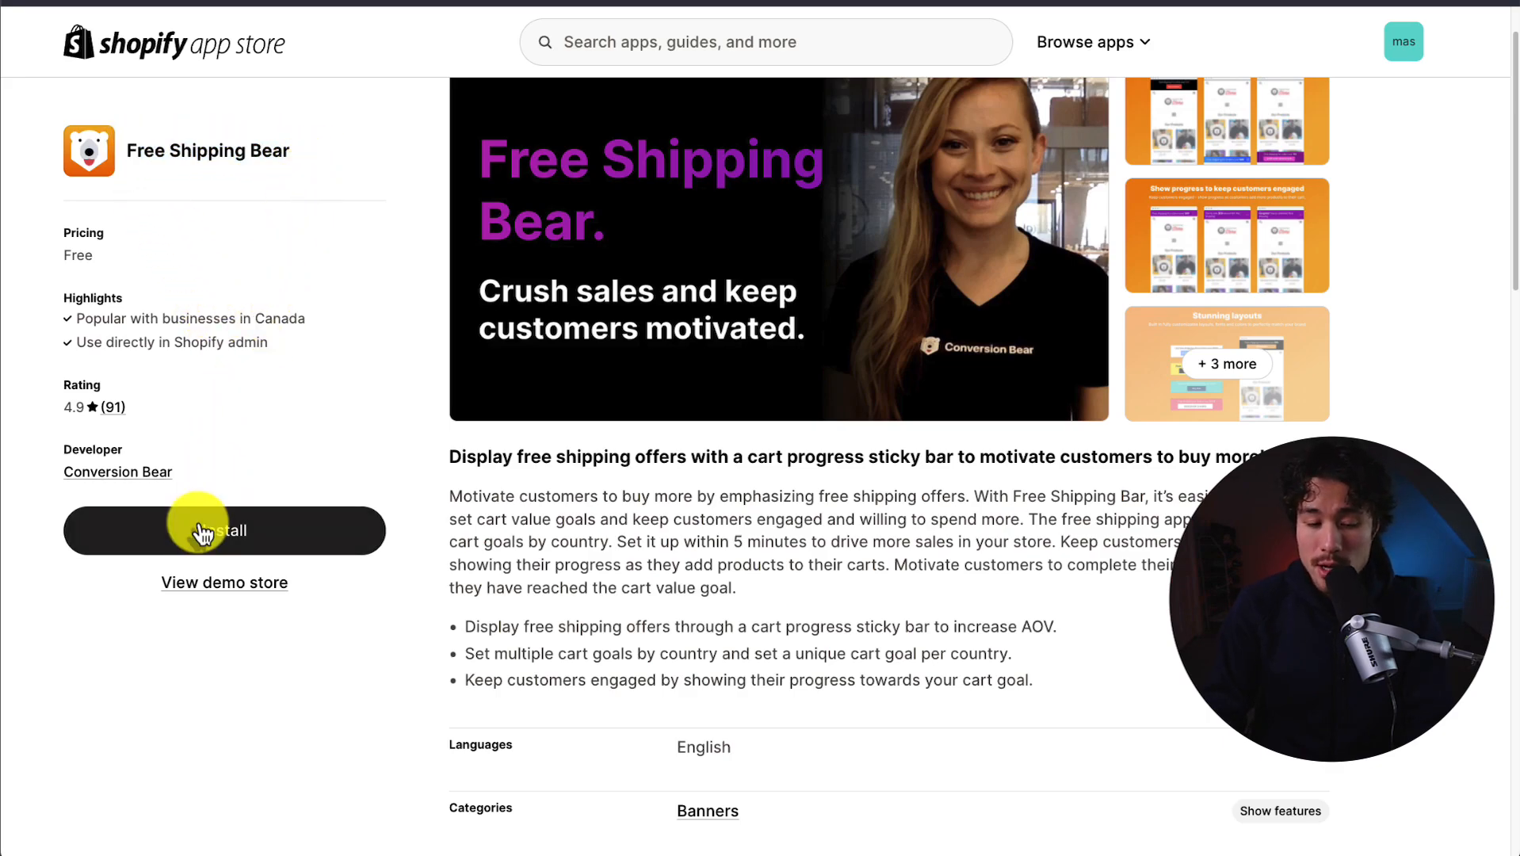
Start installing Free Shipping Bear from its App Store listing
click(224, 531)
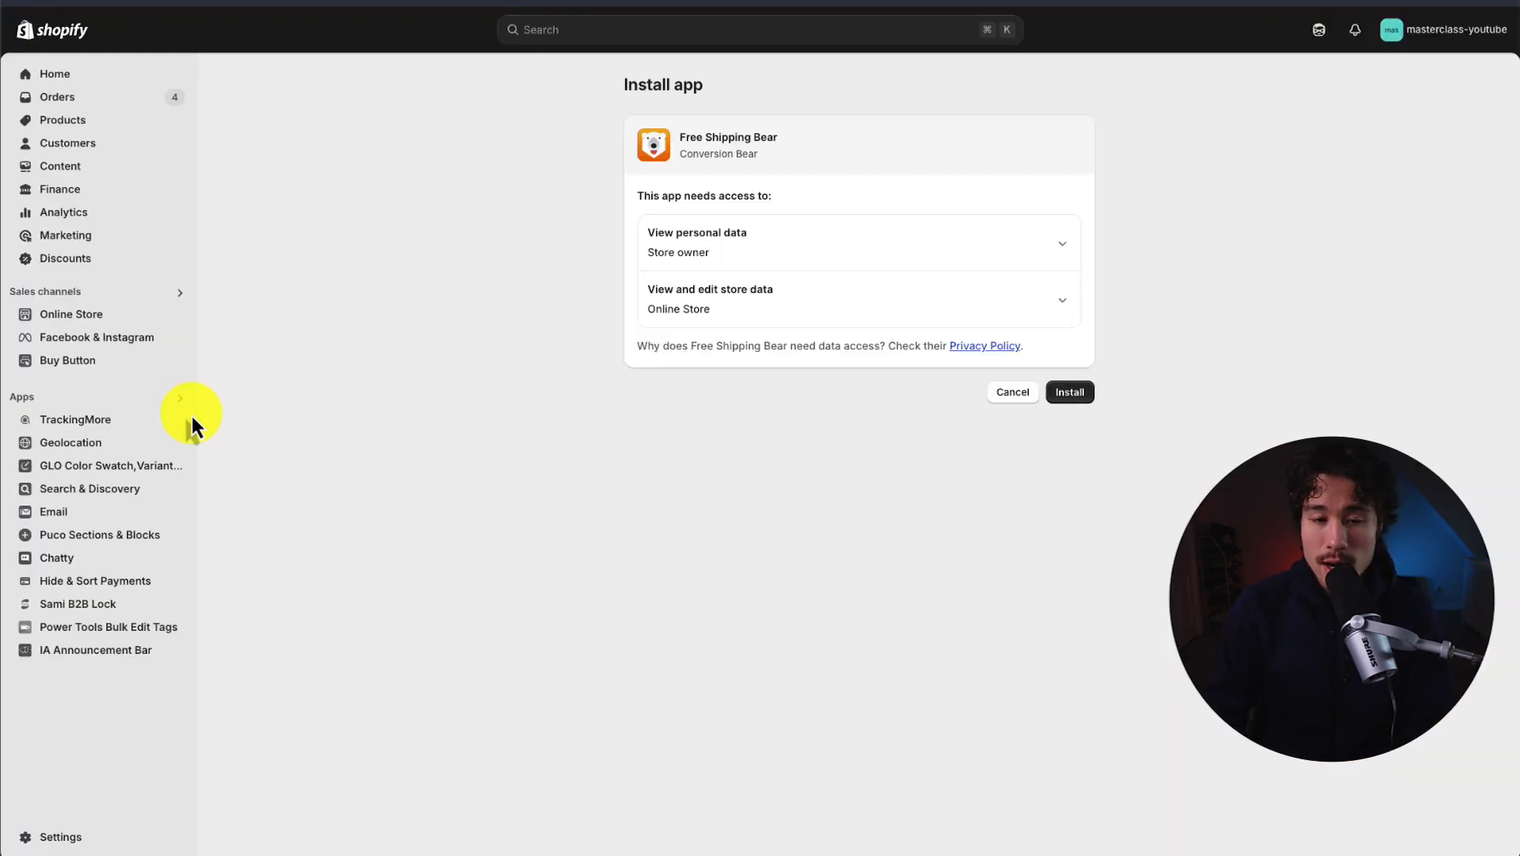
Approve Free Shipping Bear's requested access so the app installs on the store
click(1070, 392)
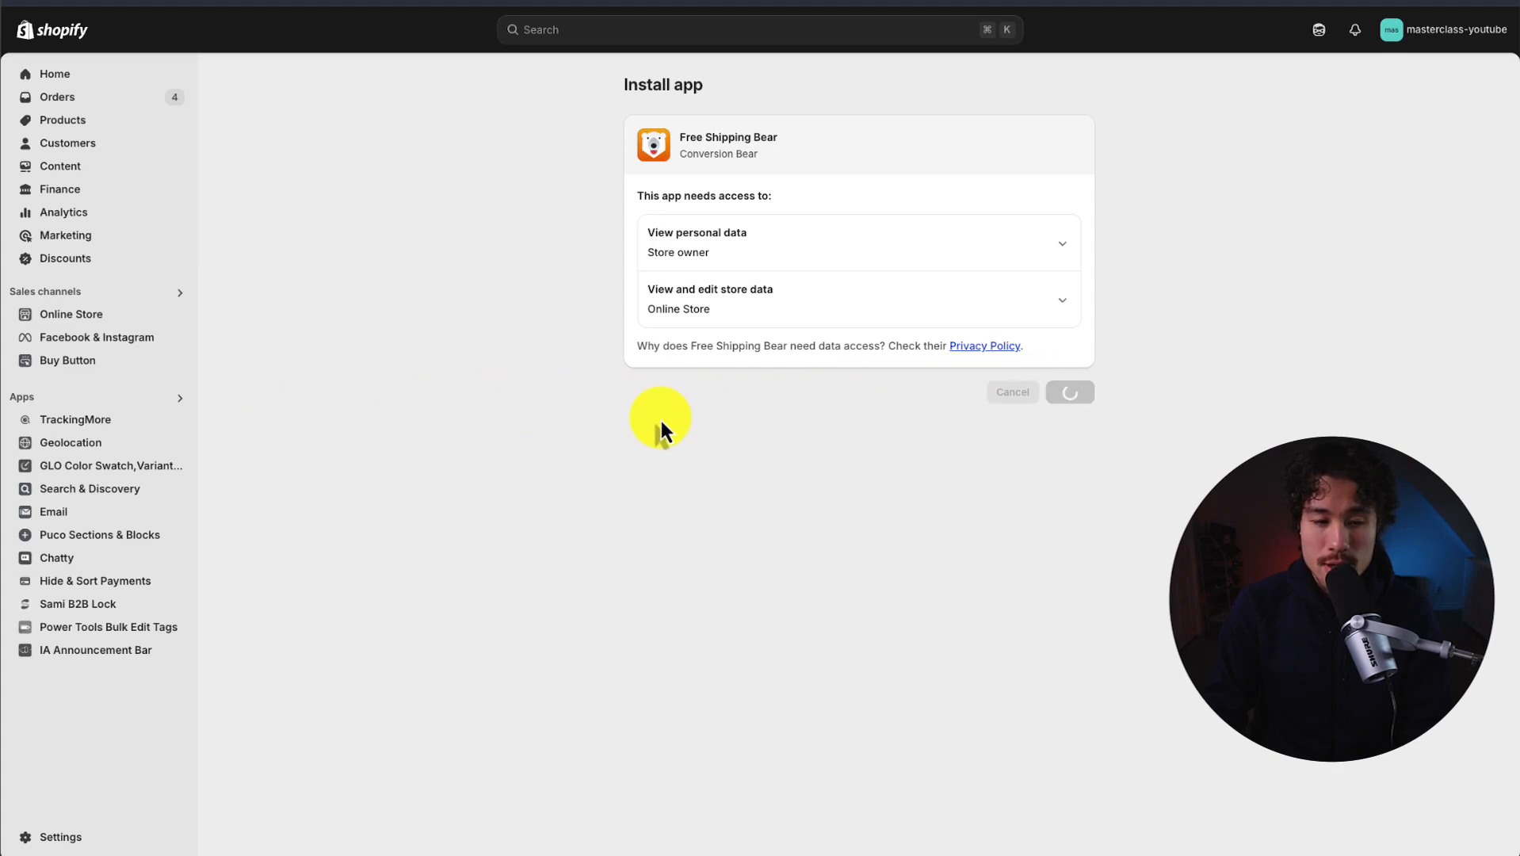
click(1070, 392)
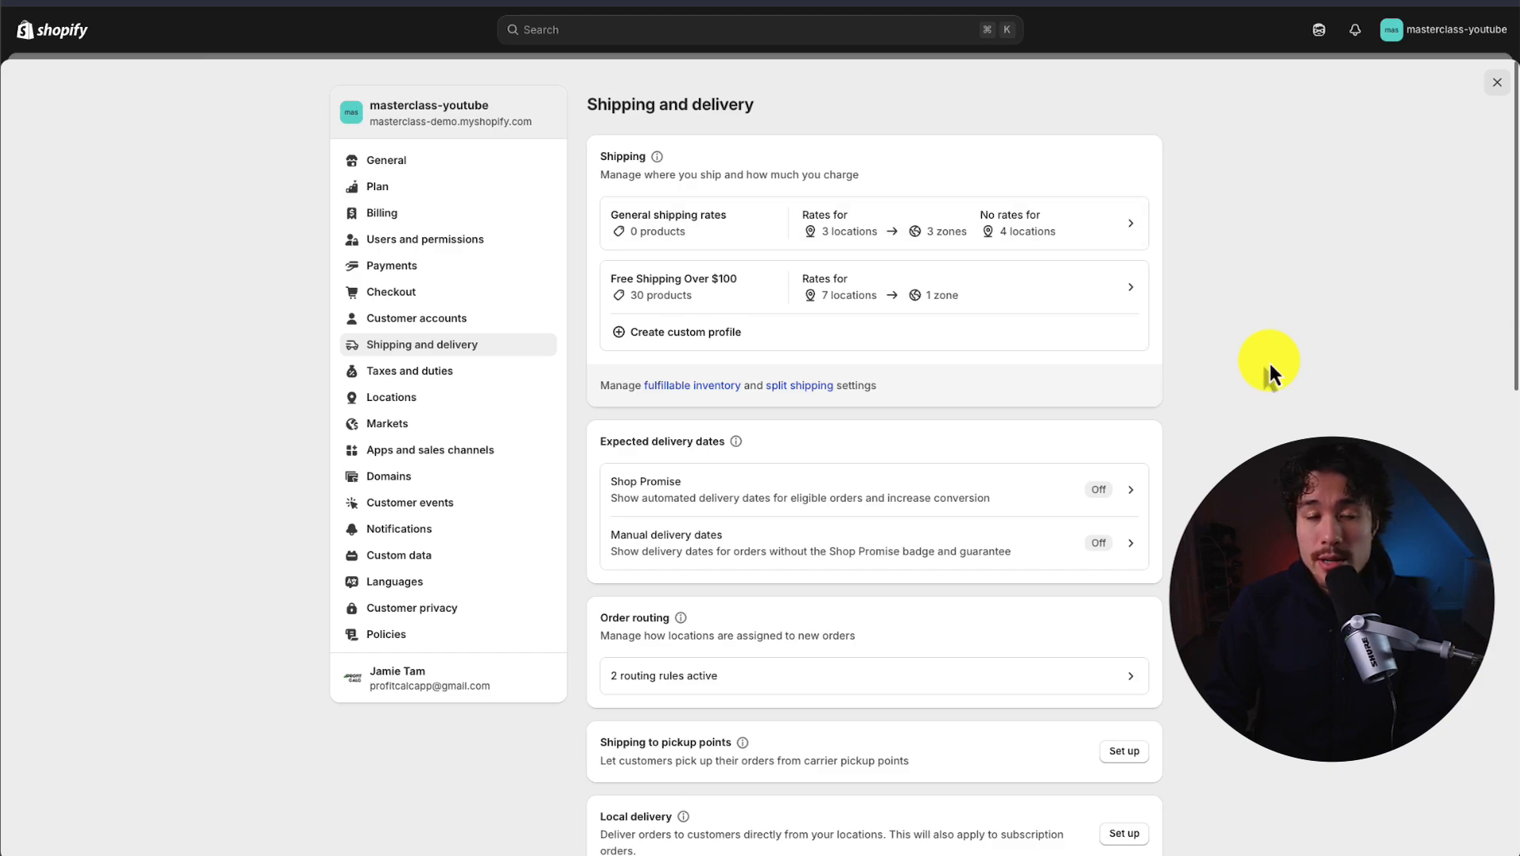
mouse_move(564, 357)
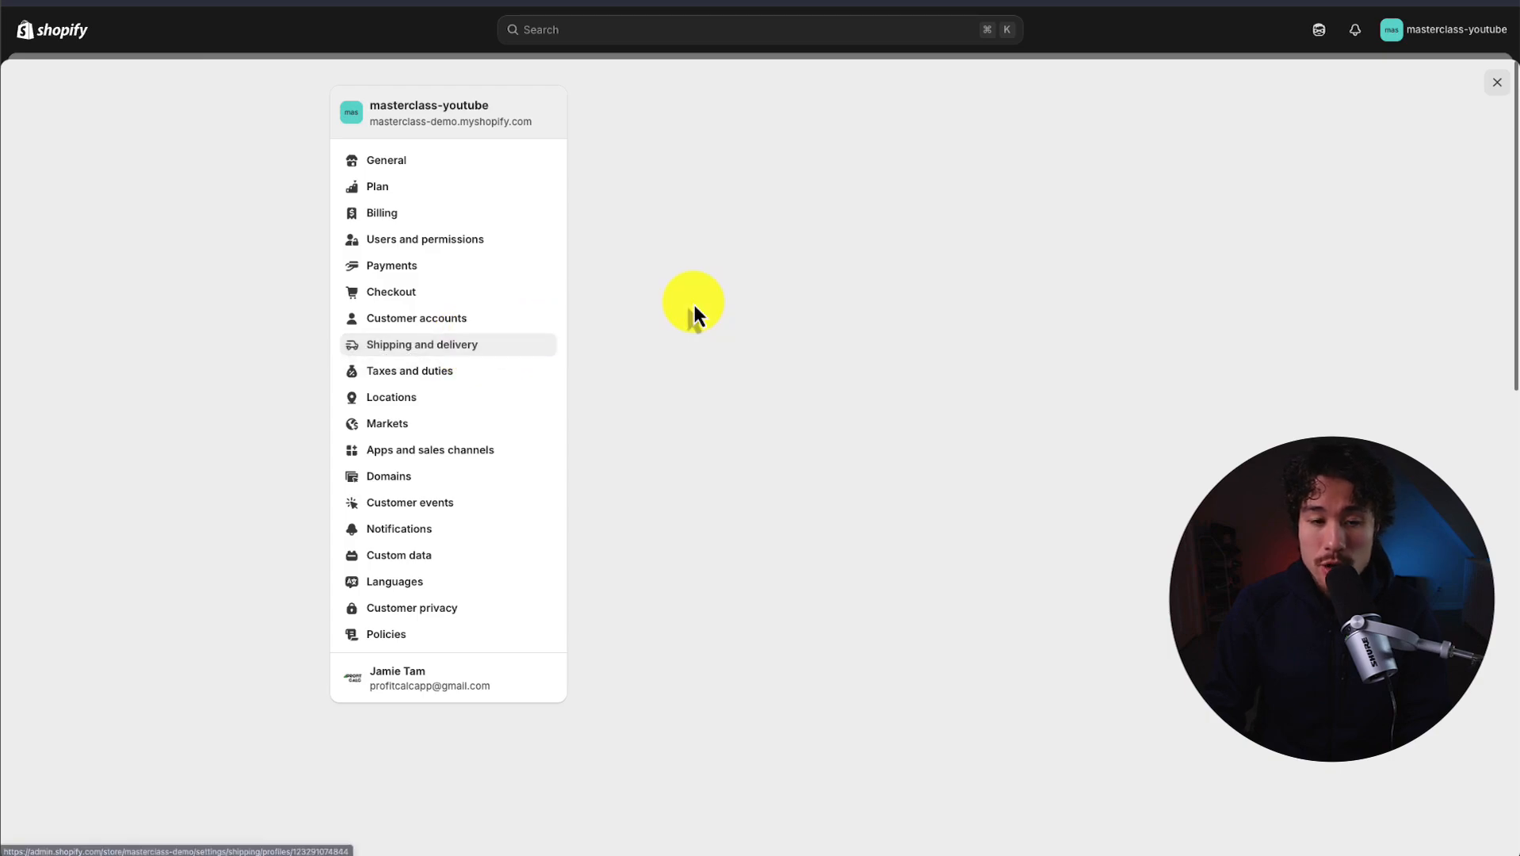
Review the Free Shipping Over $100 profile's $0 rate with $100 minimum
click(421, 344)
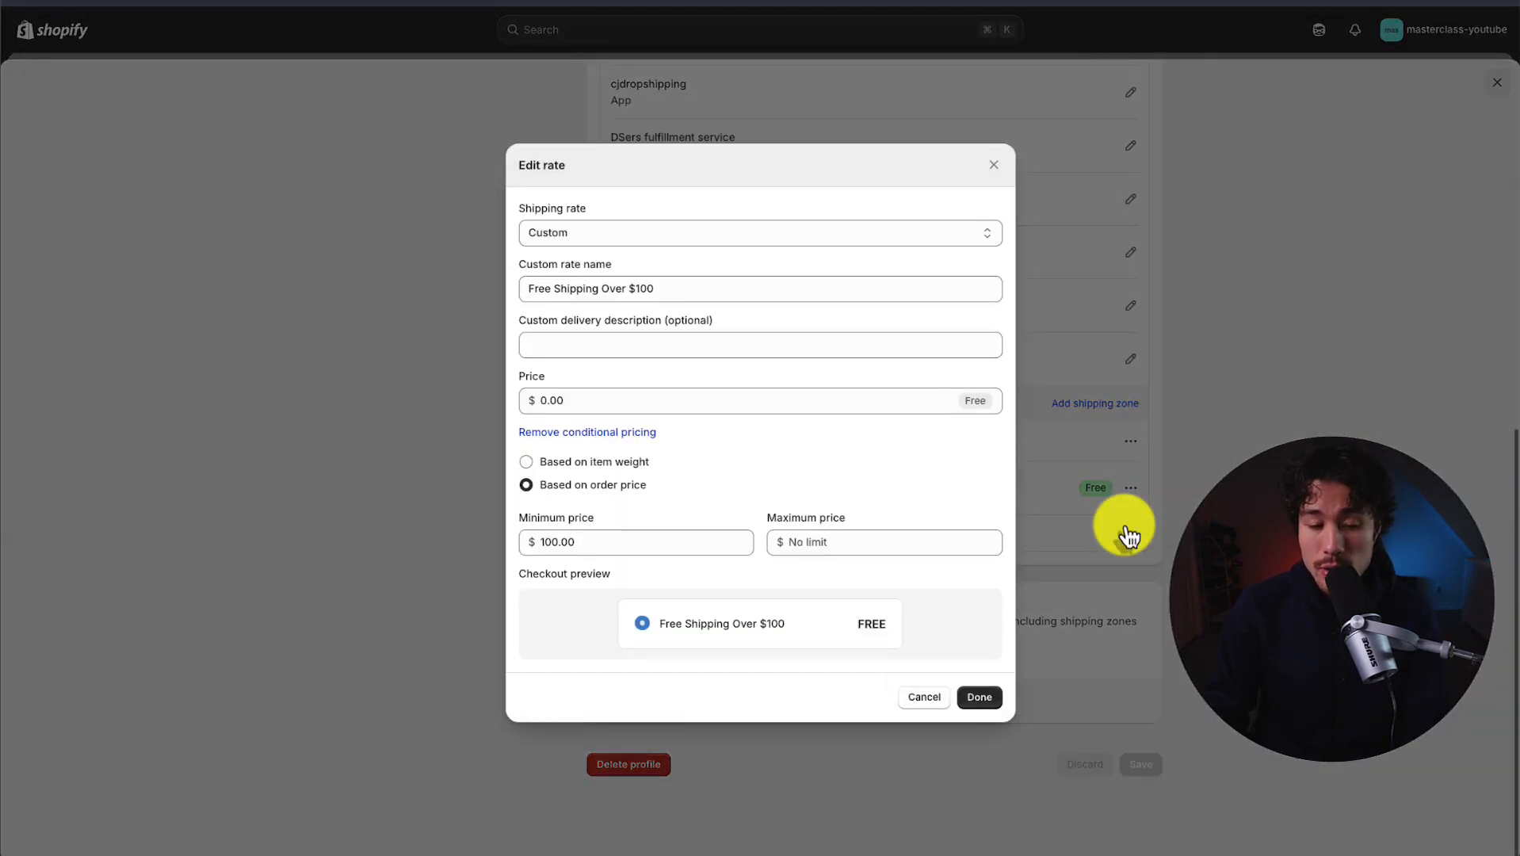
click(636, 542)
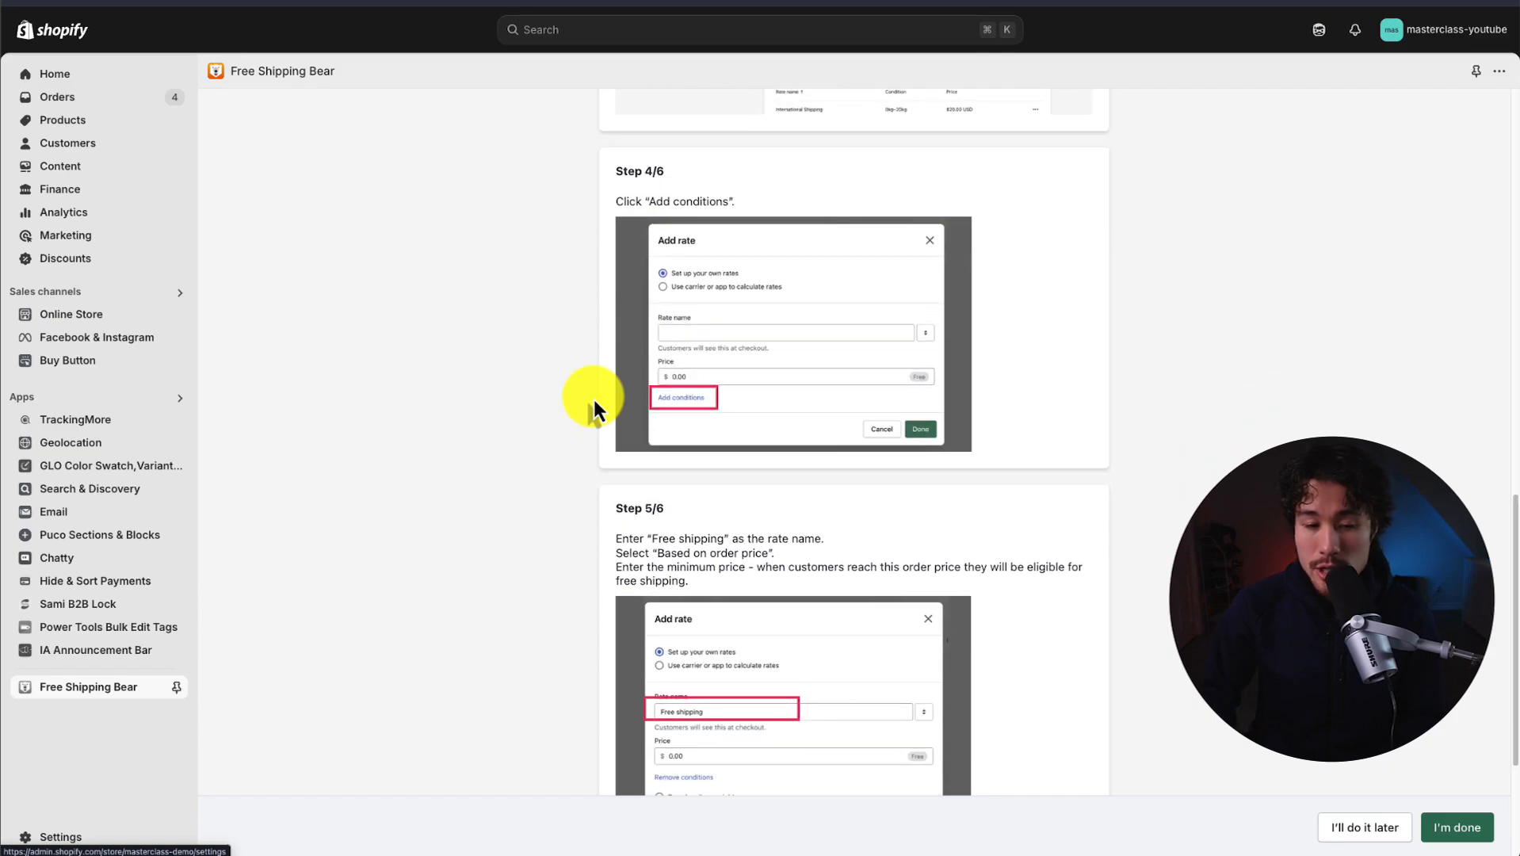
Scroll through Steps 4–6 of the Free Shipping Bear setup guide
scroll(down, 3)
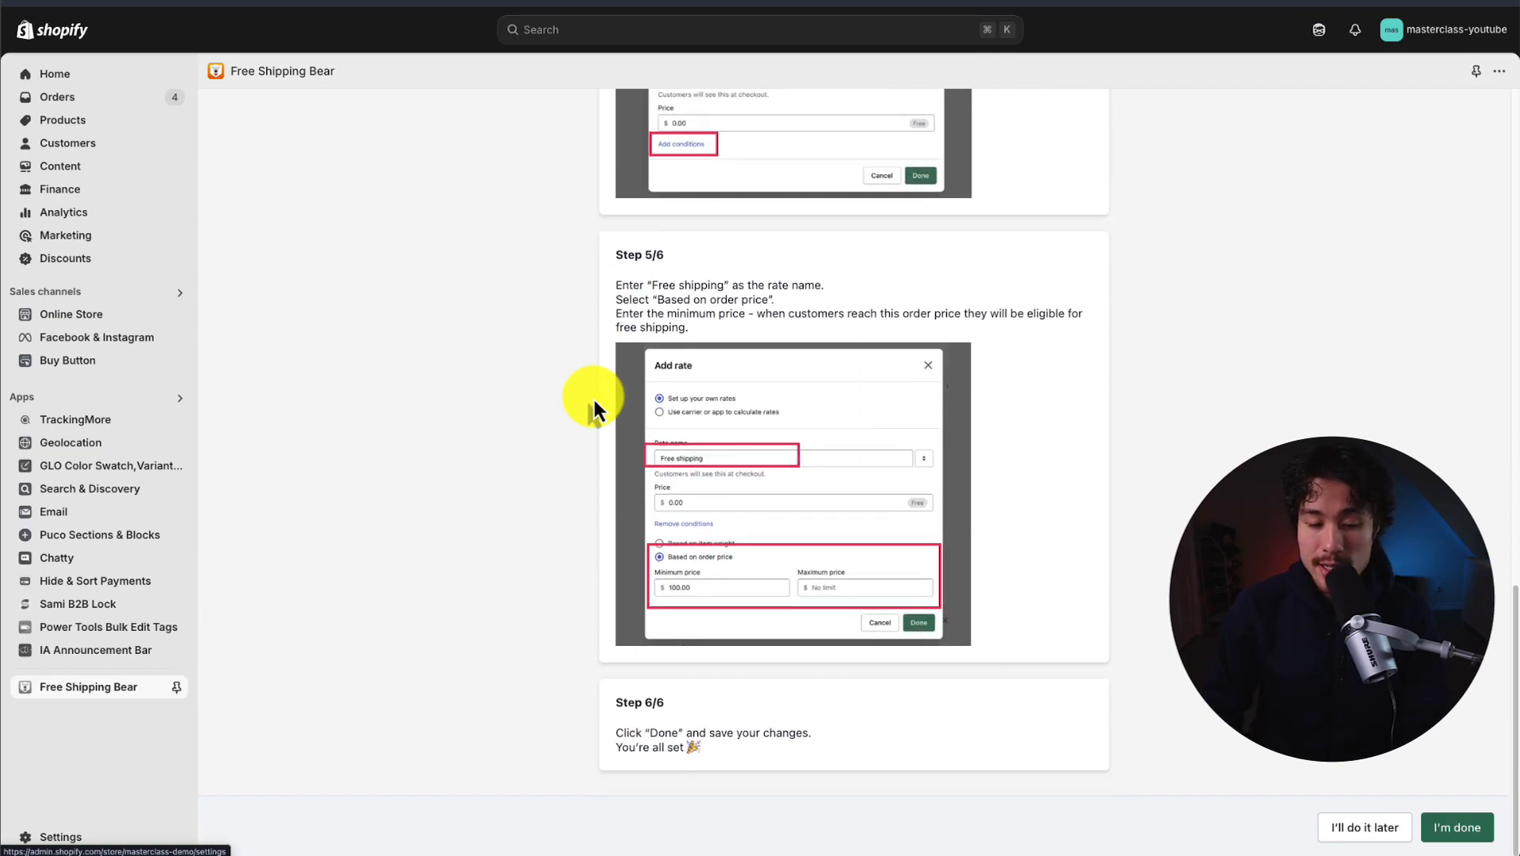
mouse_move(620, 421)
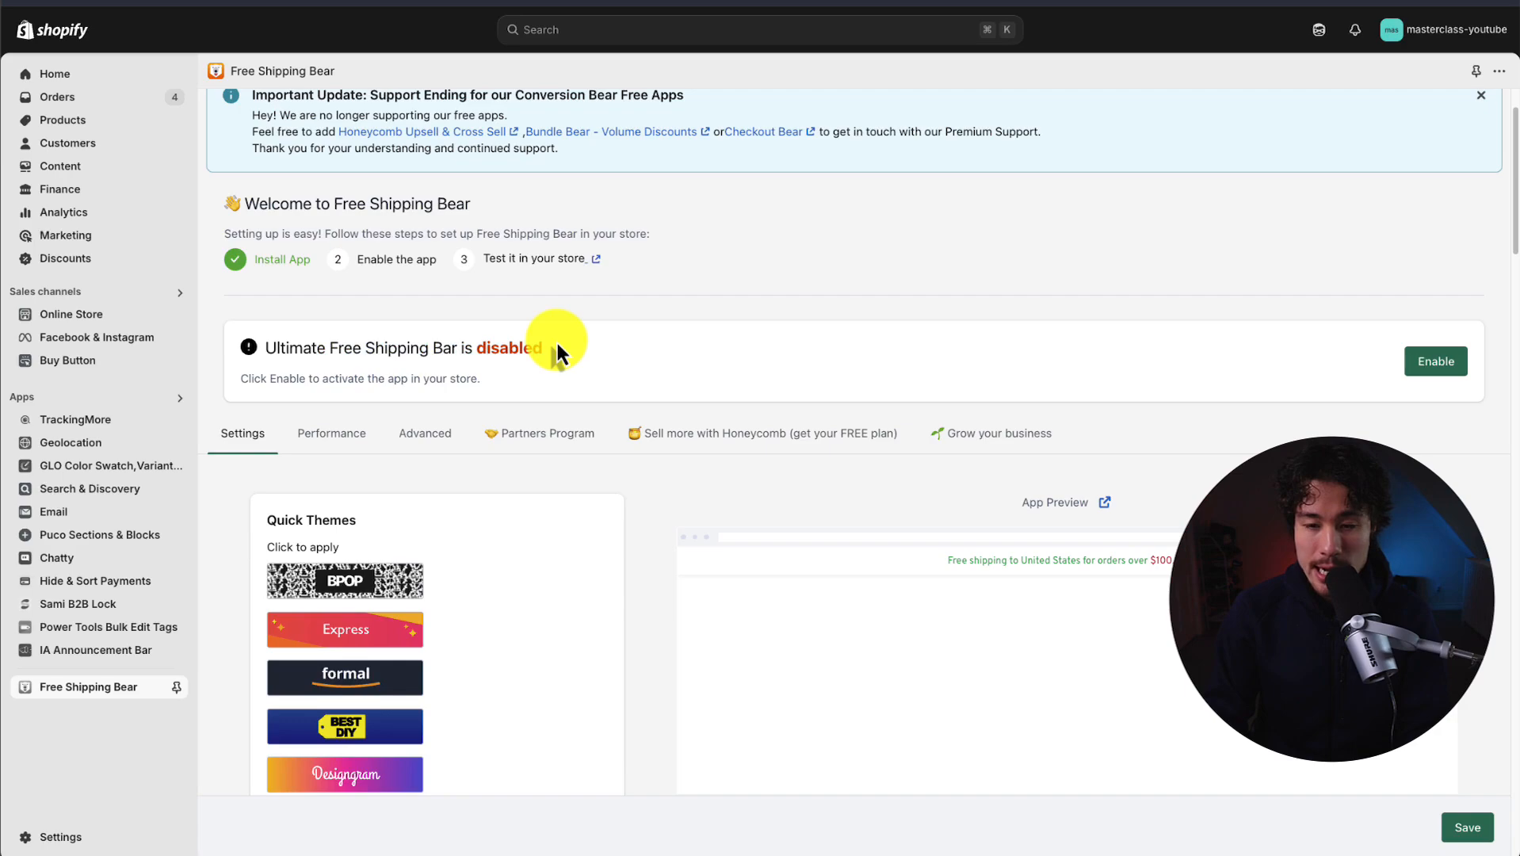
Enable the free shipping bar and apply the formal quick theme after trying Best DIY
click(1436, 360)
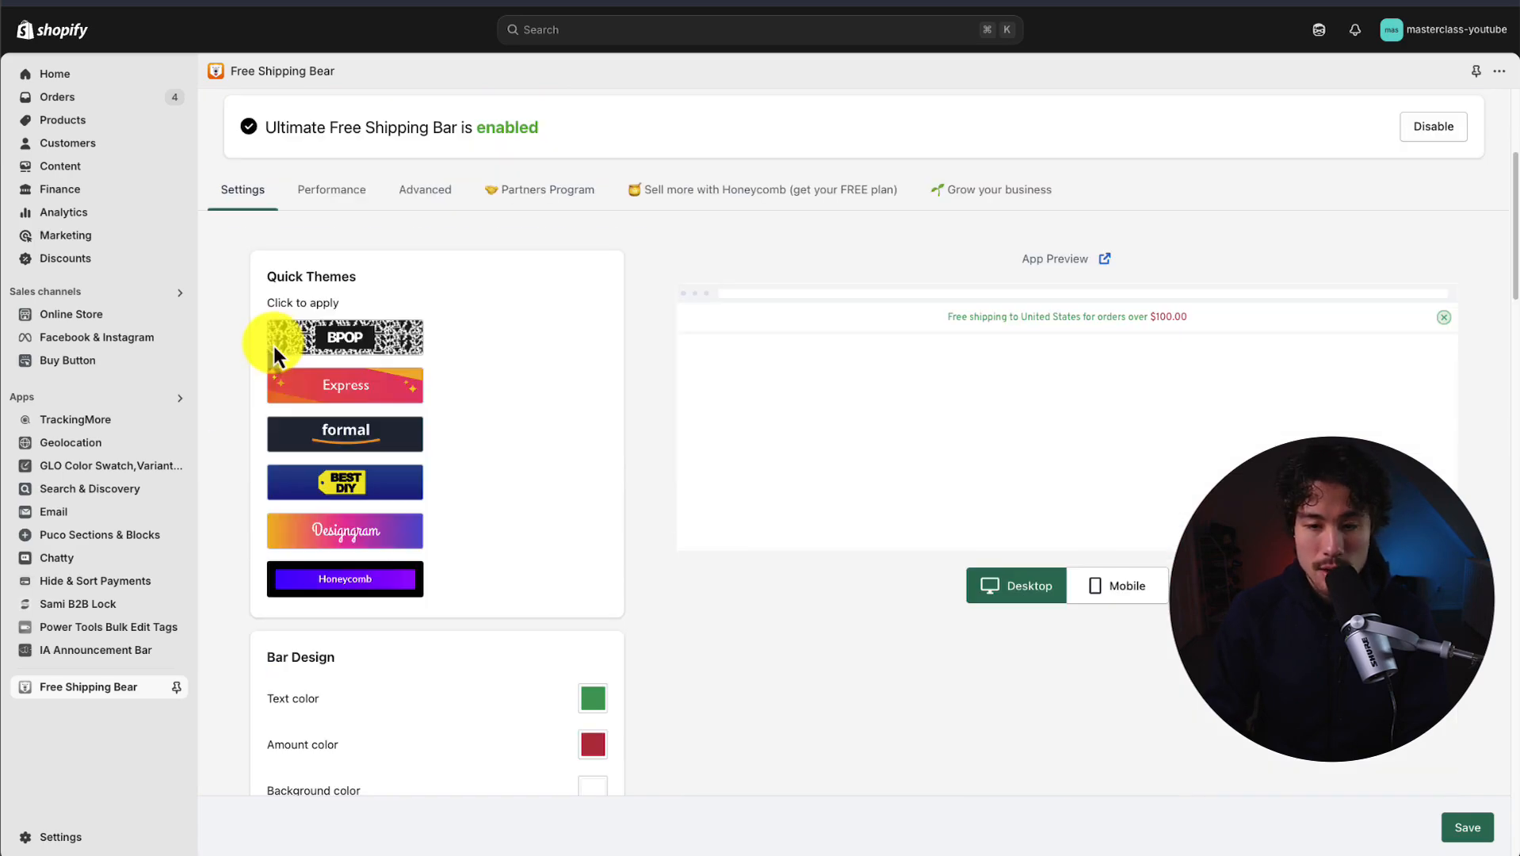
mouse_move(415, 262)
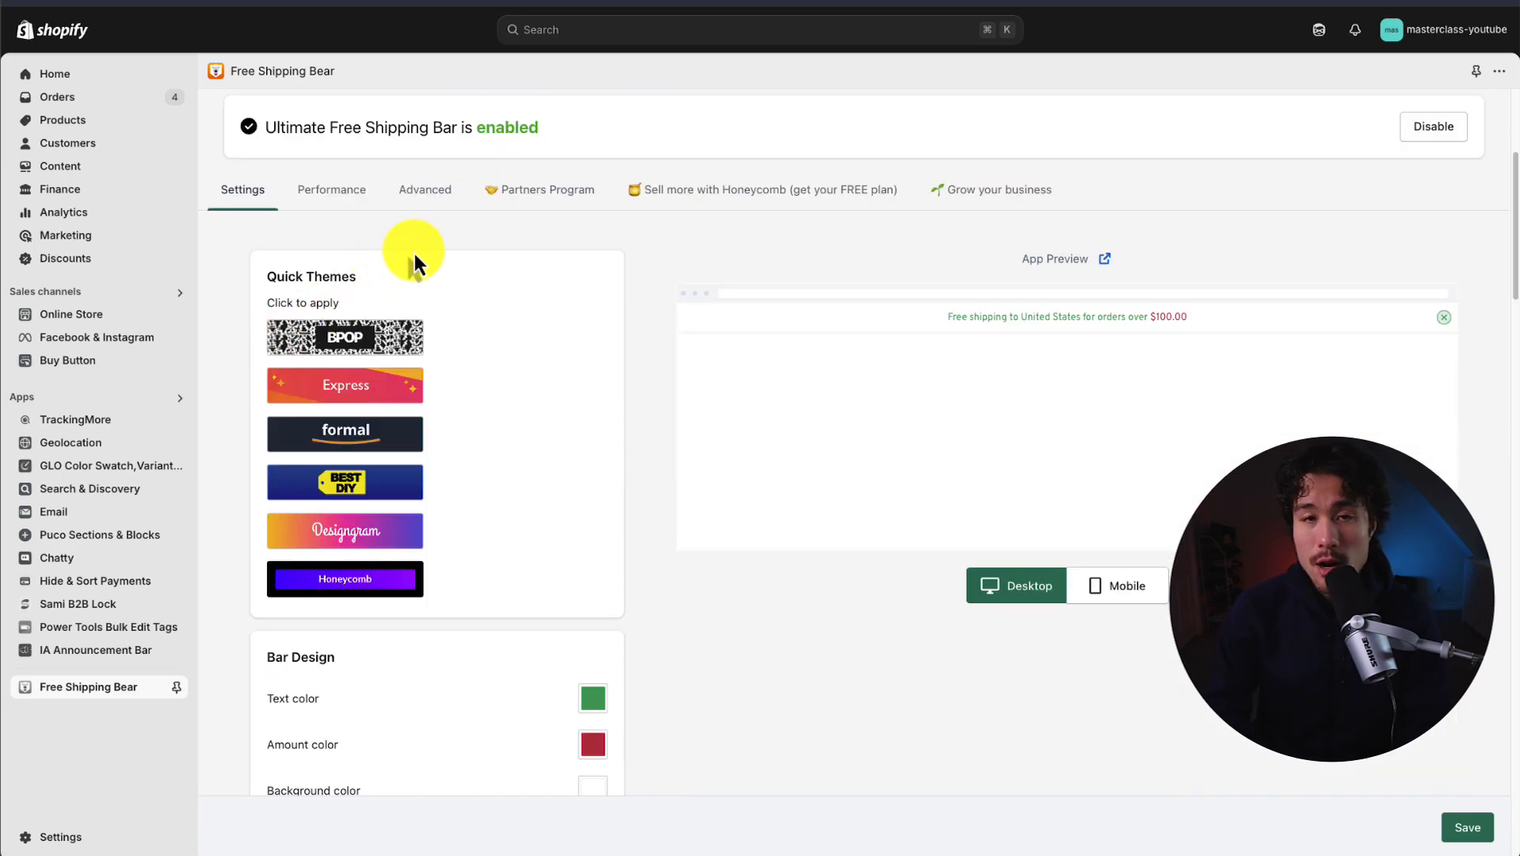
click(344, 482)
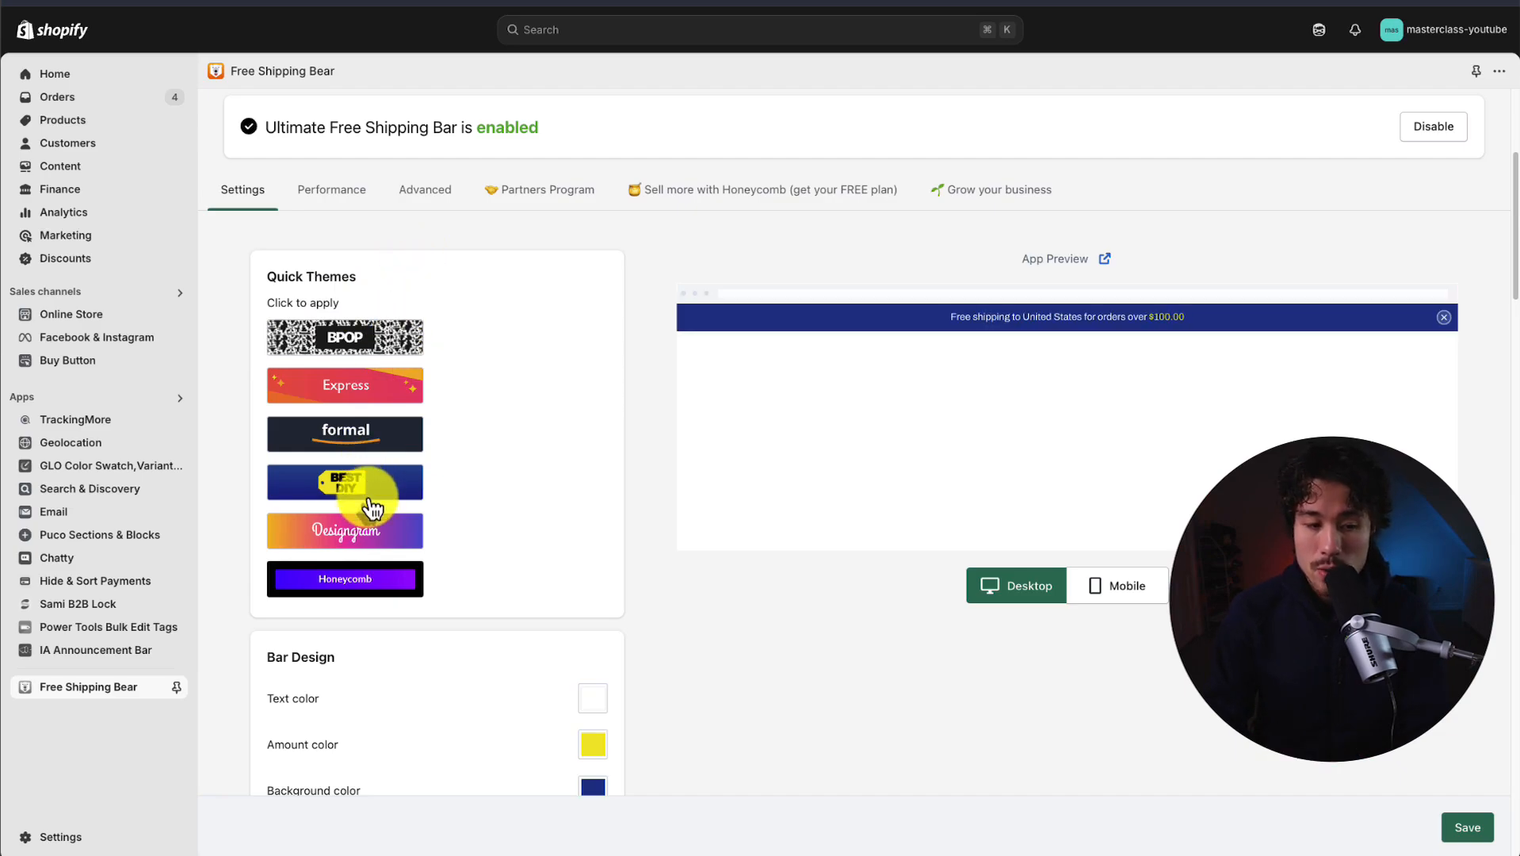
click(344, 433)
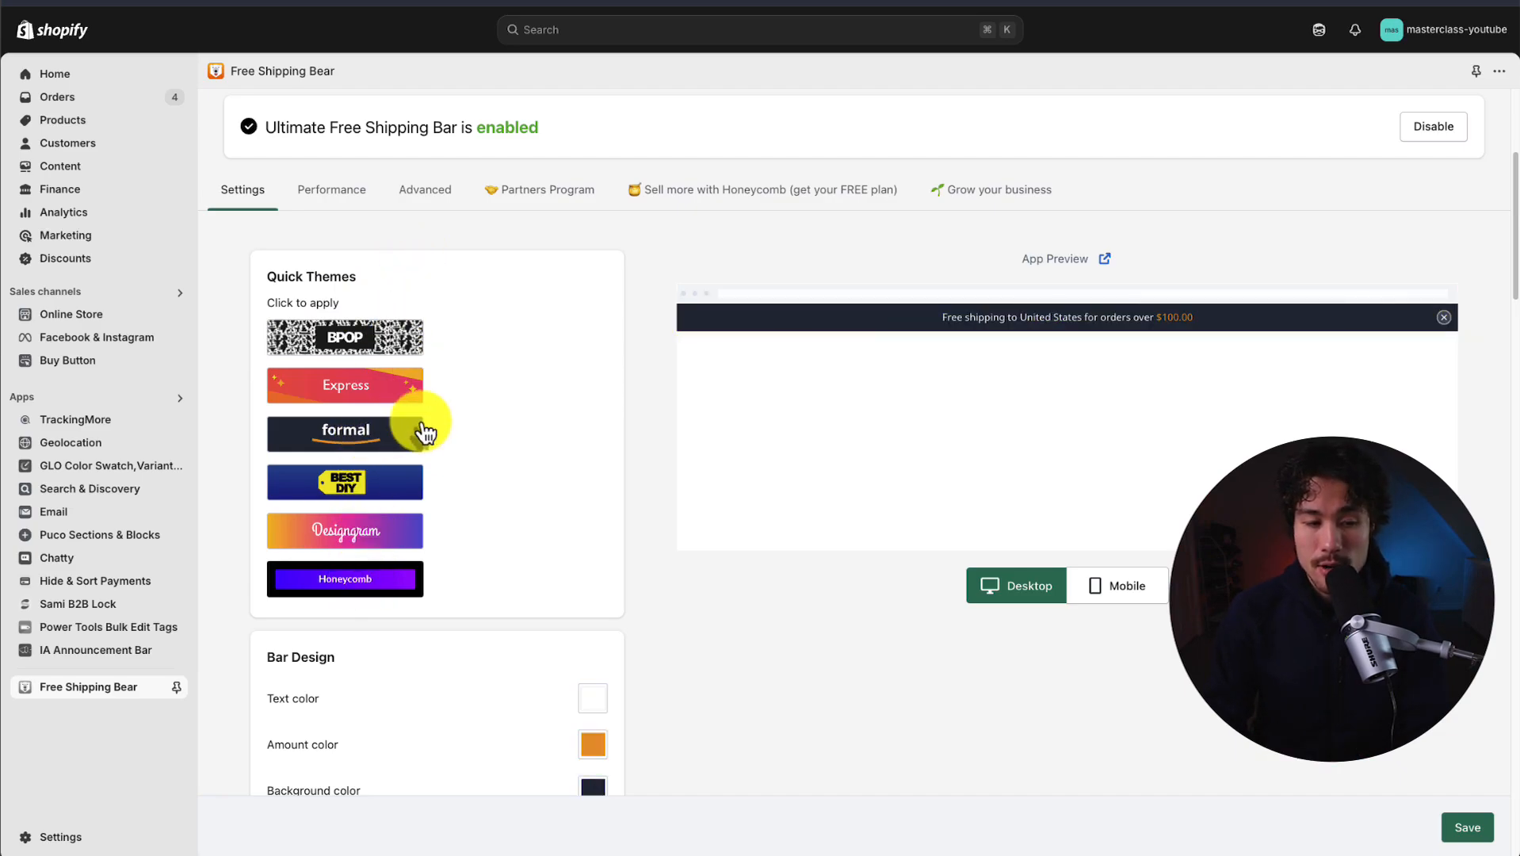
Set the bar's Amount color to red (#f82d2d) in Bar Design
scroll(down, 3)
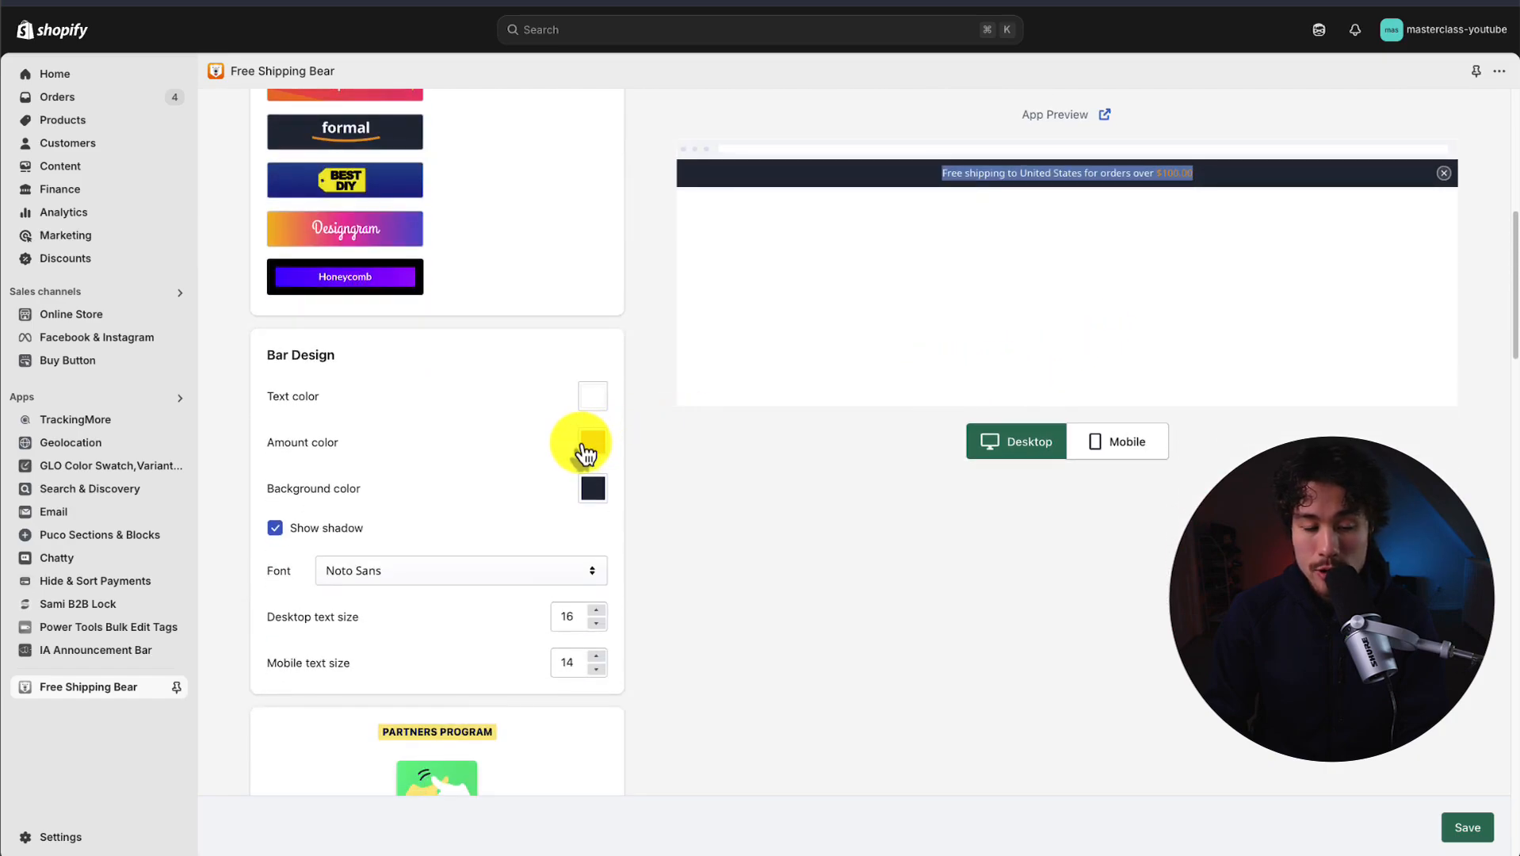
click(592, 442)
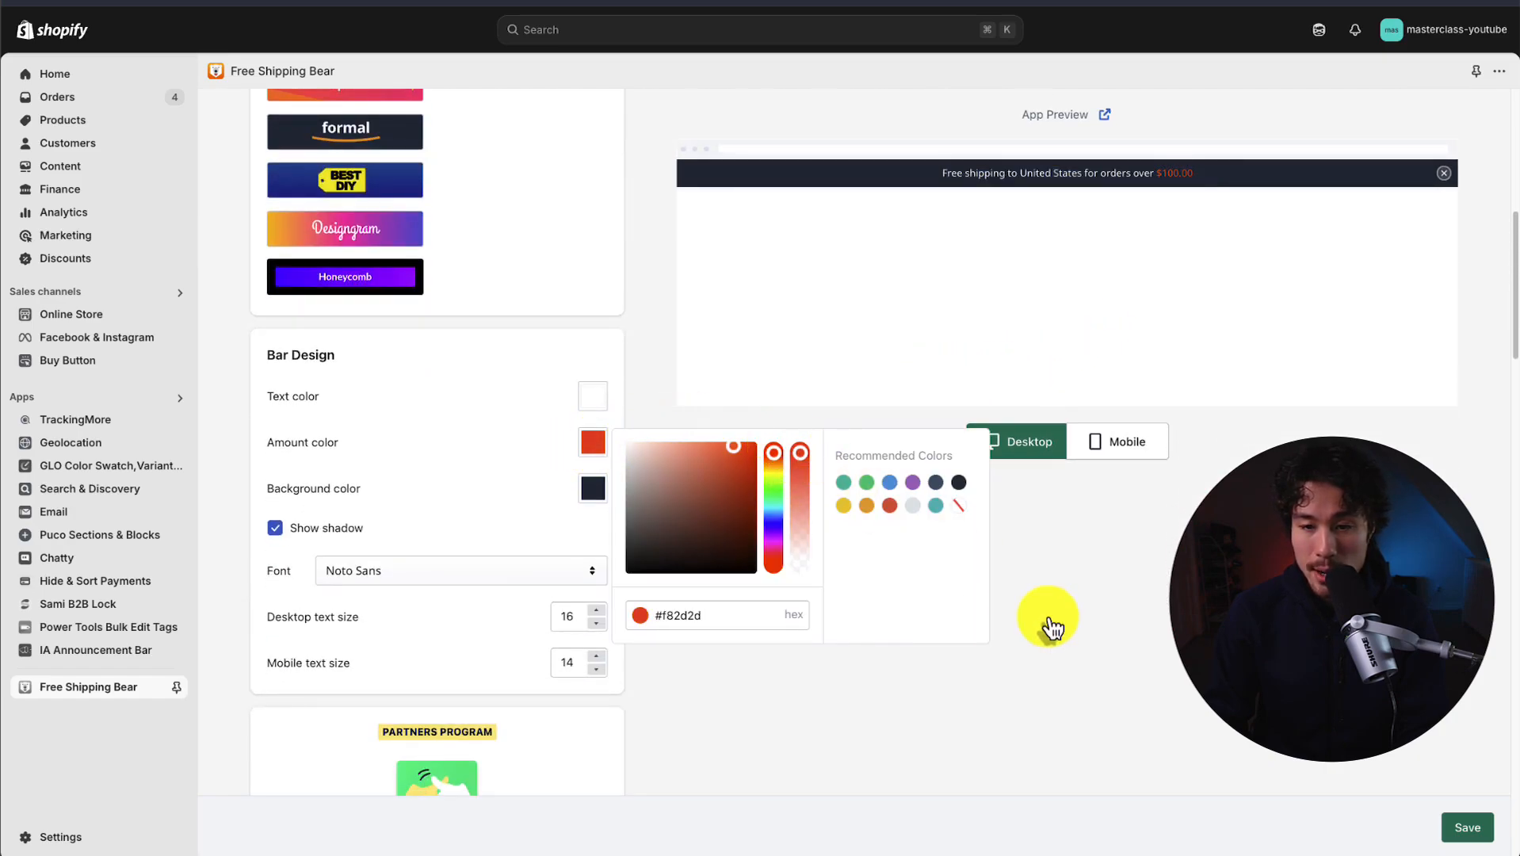
click(480, 376)
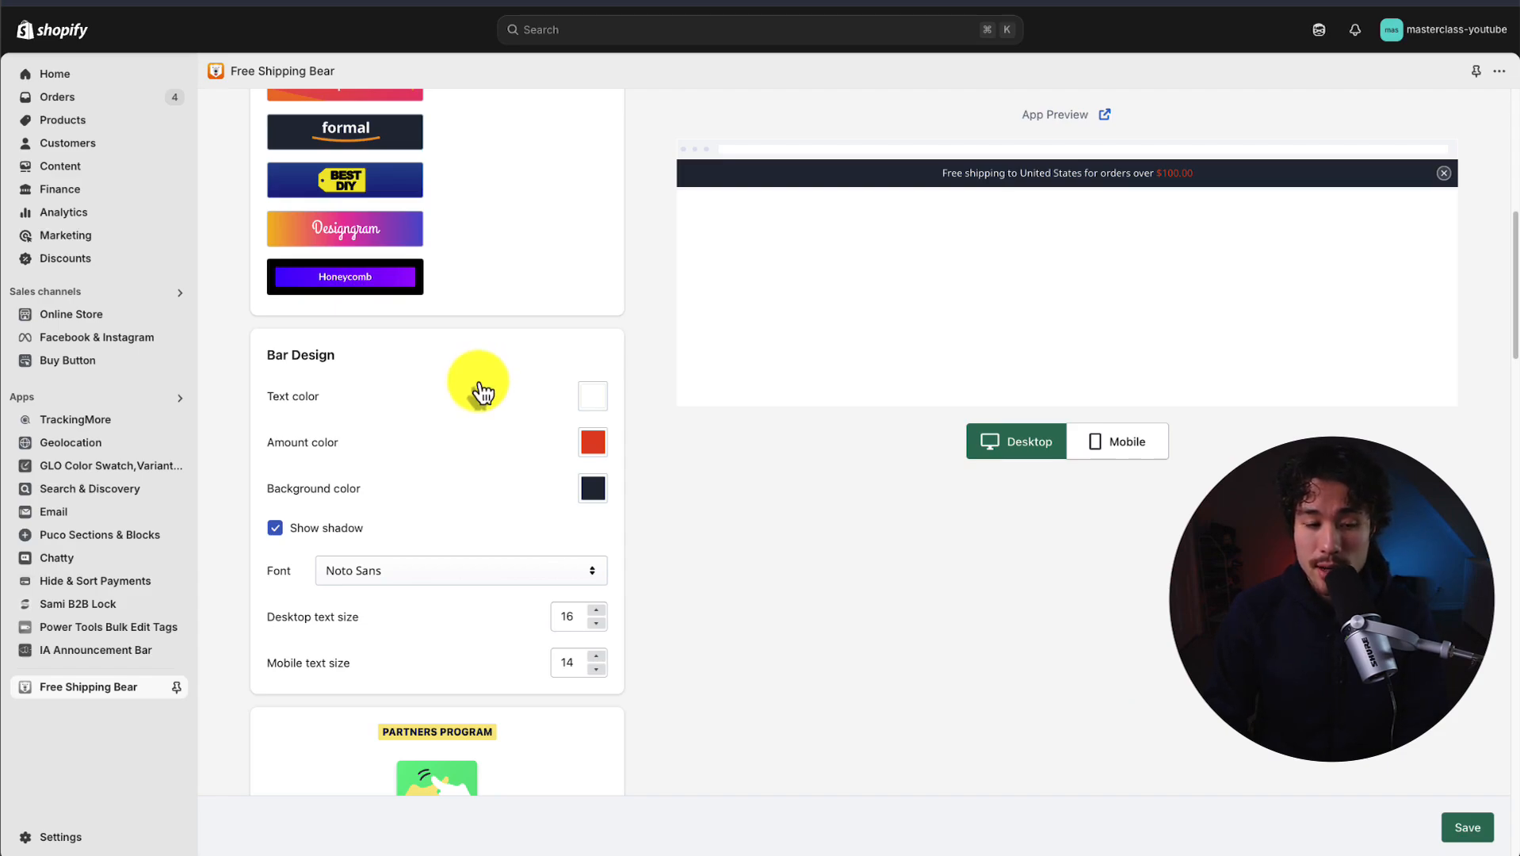
scroll(down, 3)
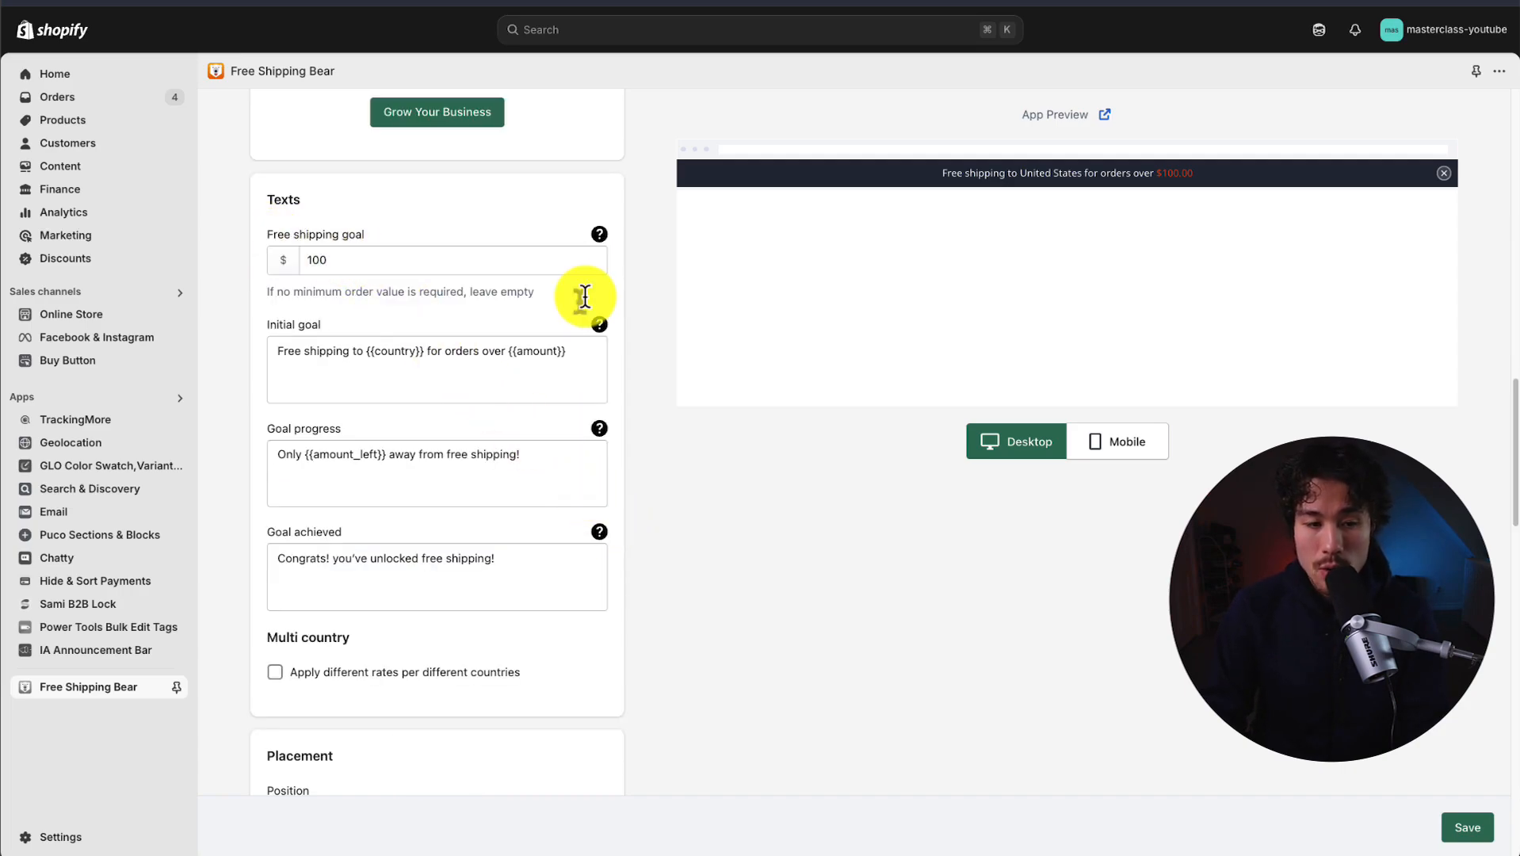
mouse_move(593, 398)
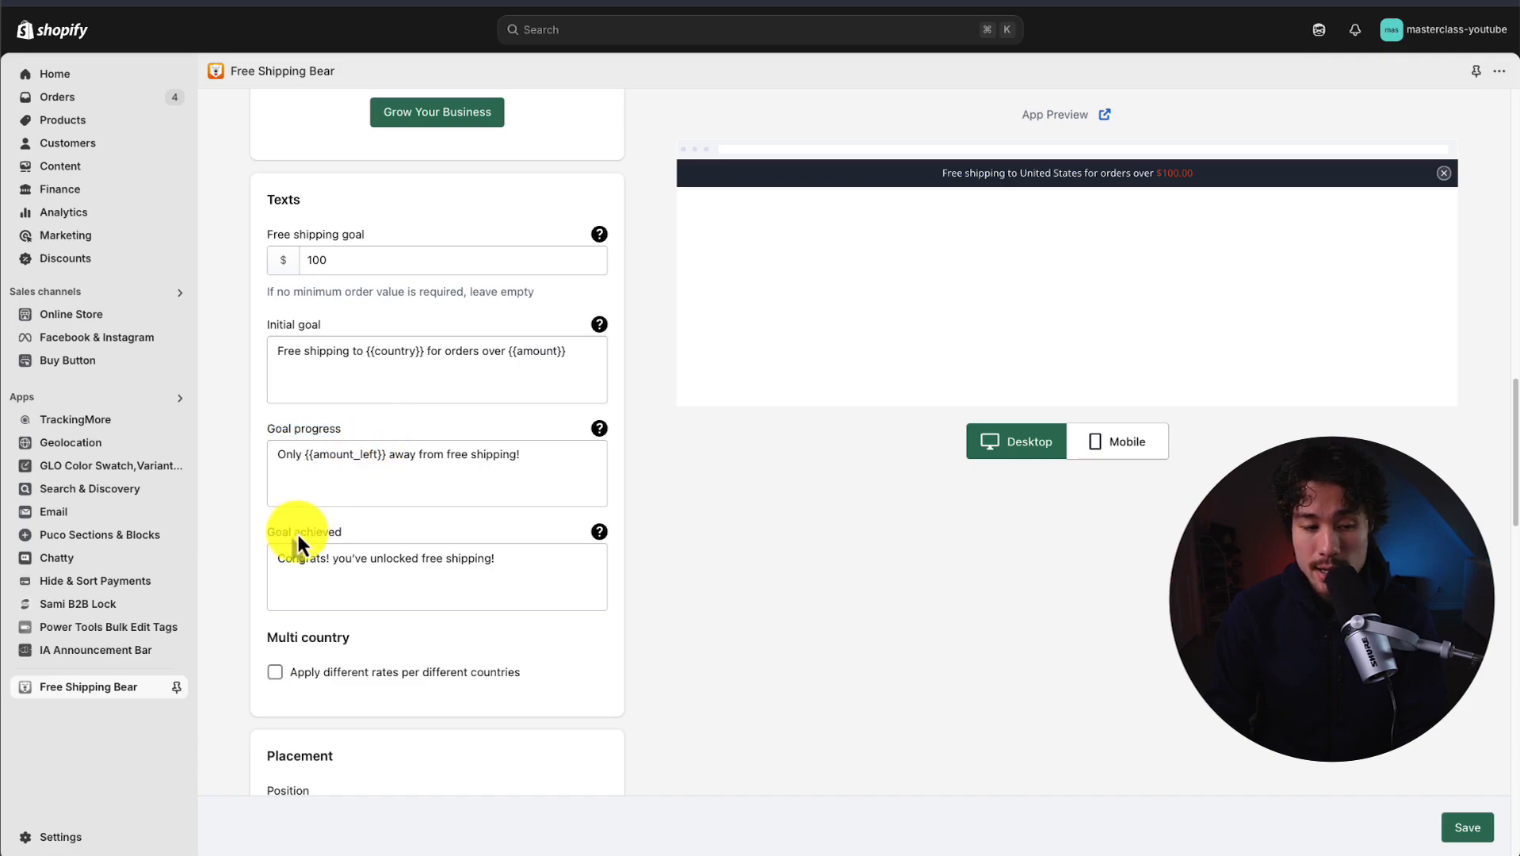
Keep the bar sticky at the top on desktop and preview the mobile layout
scroll(down, 3)
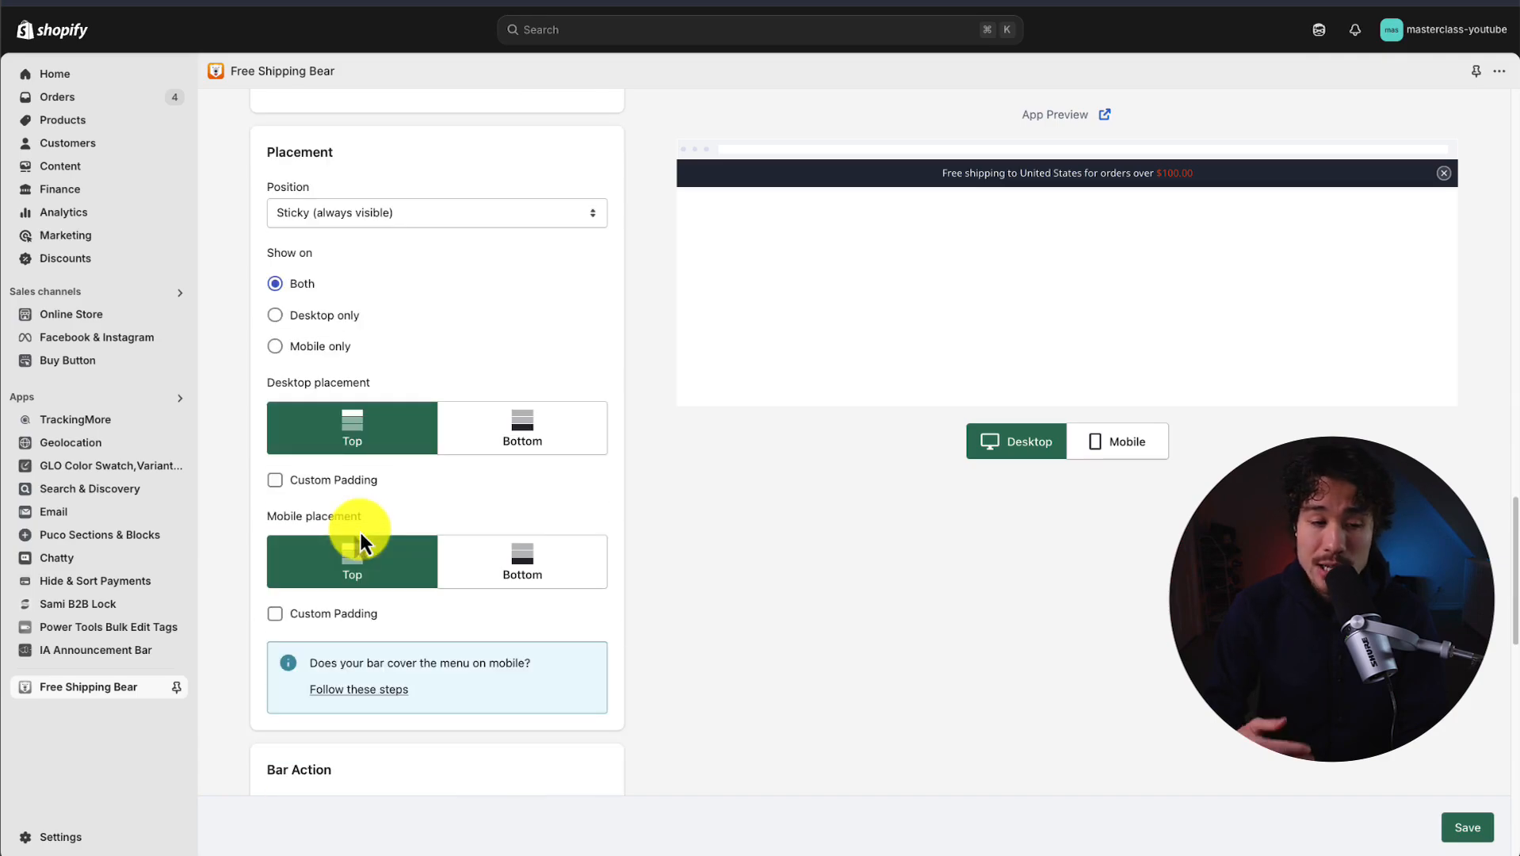
click(436, 213)
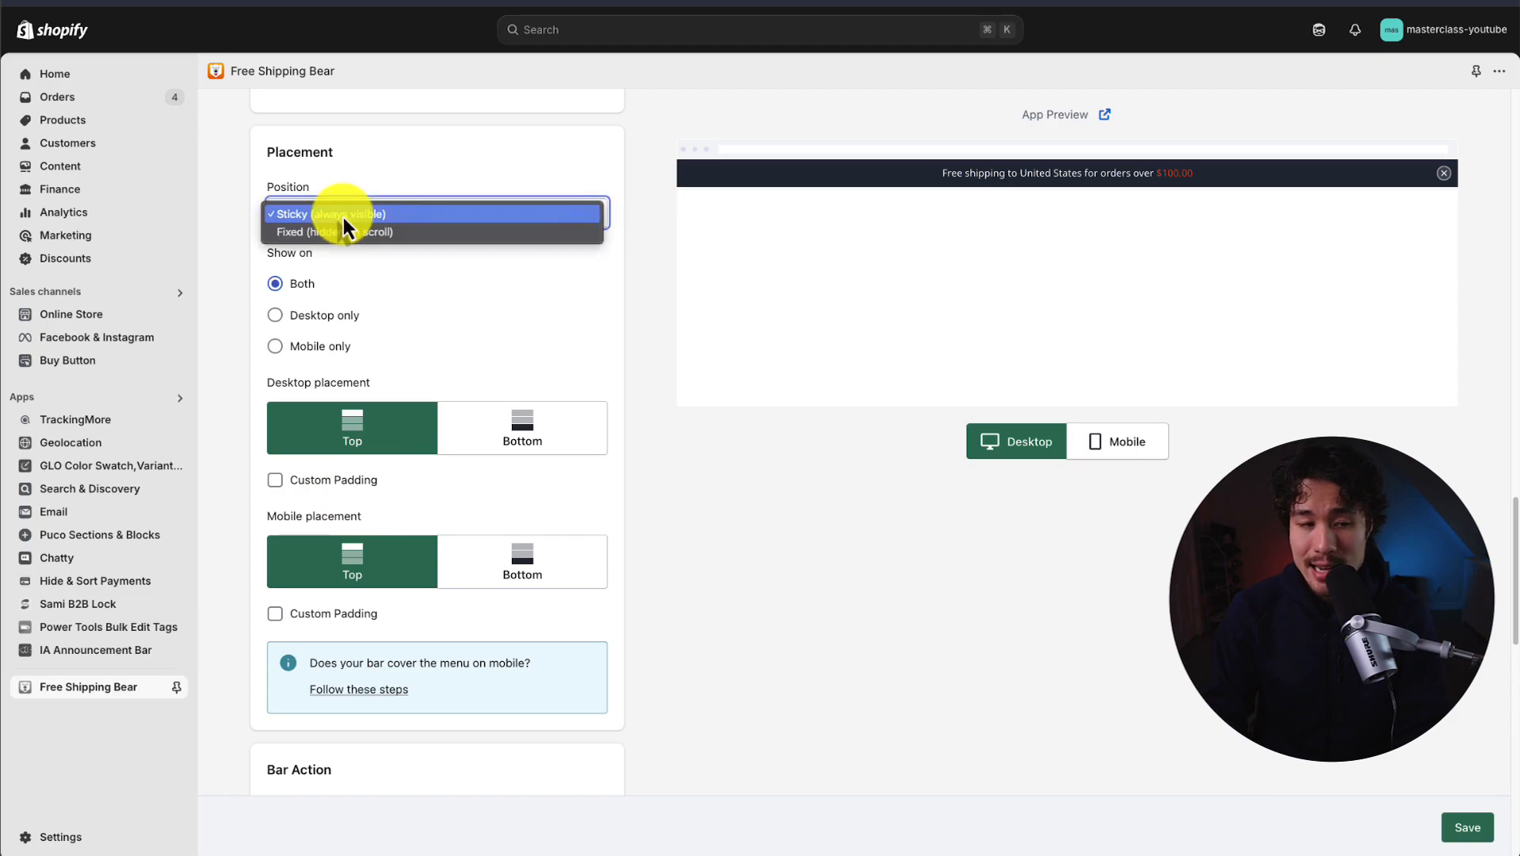
click(341, 214)
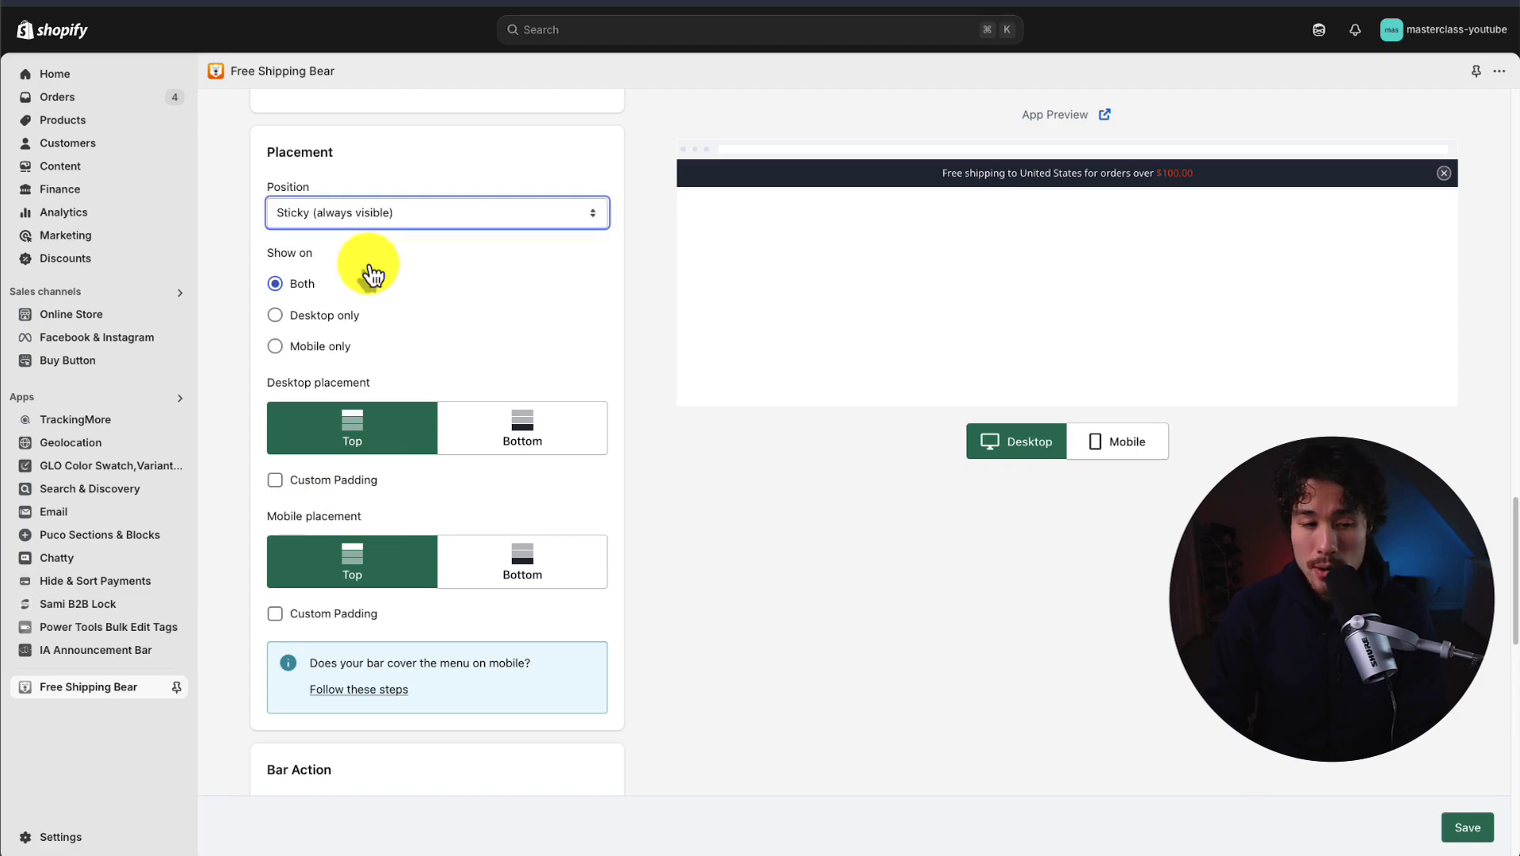
click(522, 428)
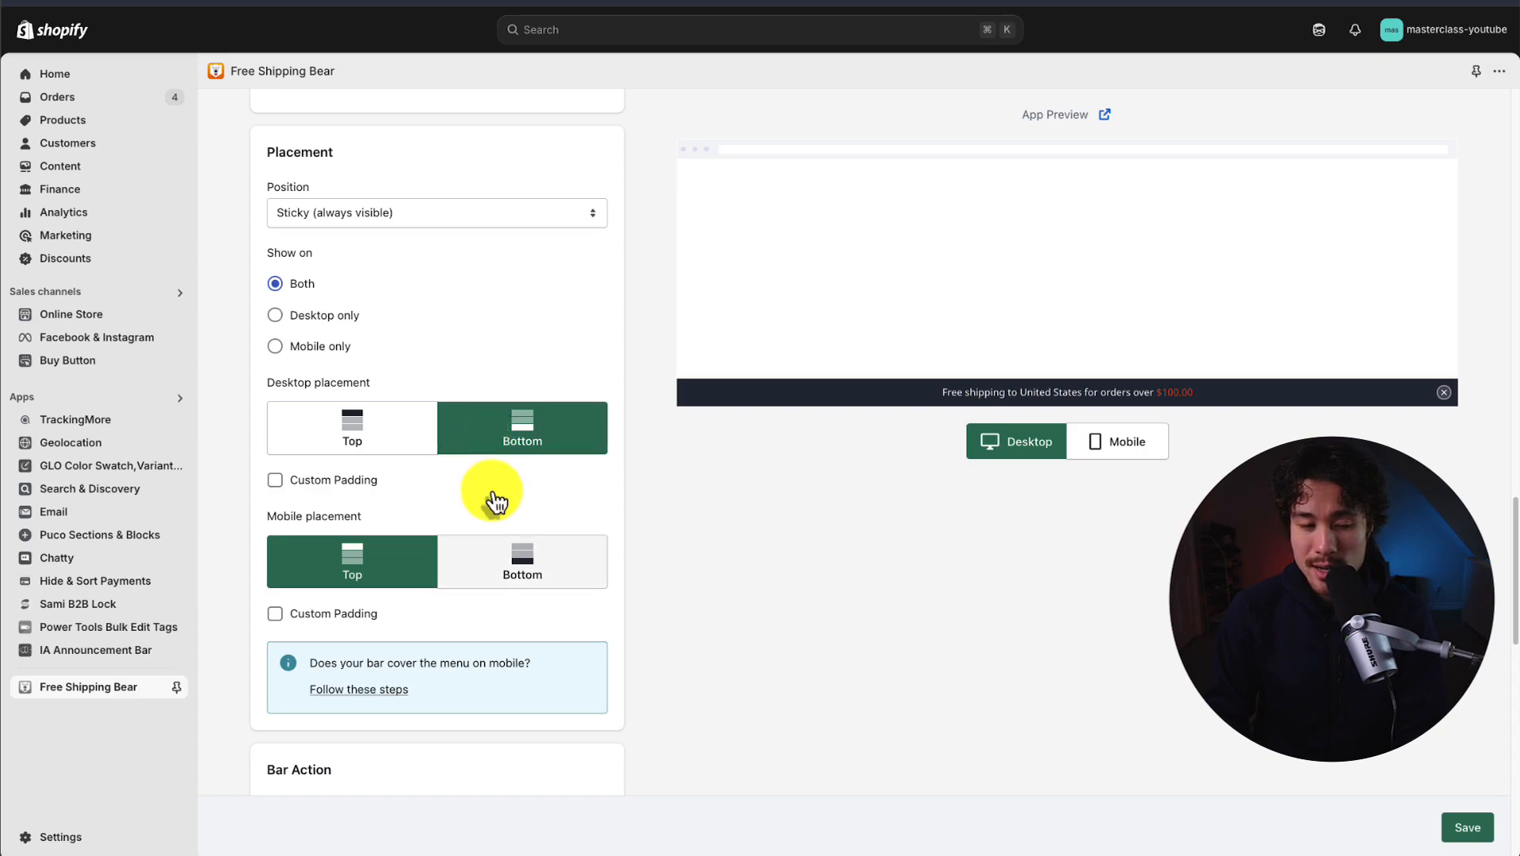
click(350, 428)
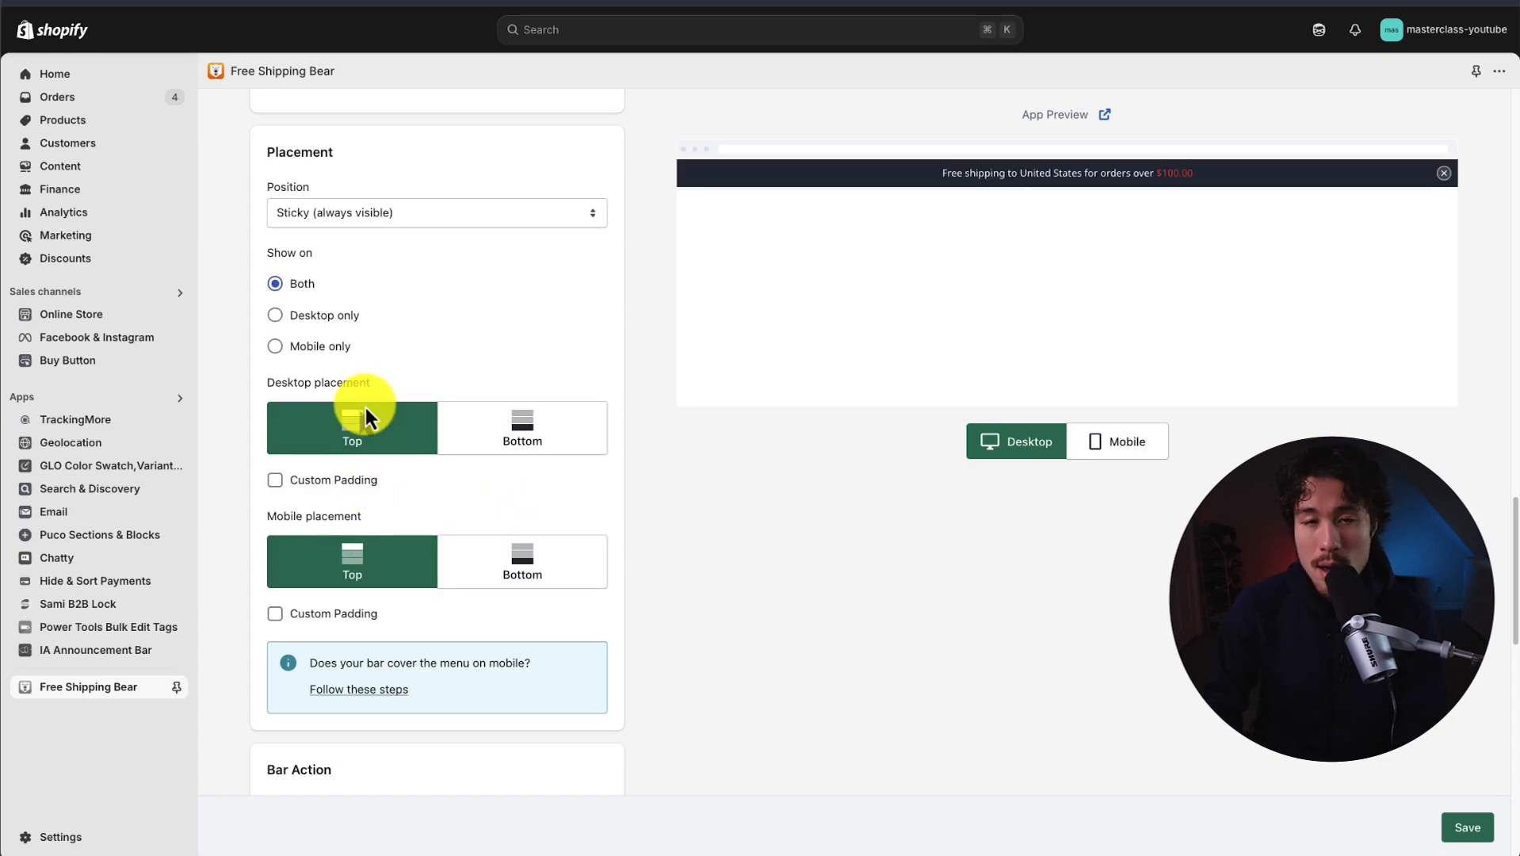
mouse_move(1116, 441)
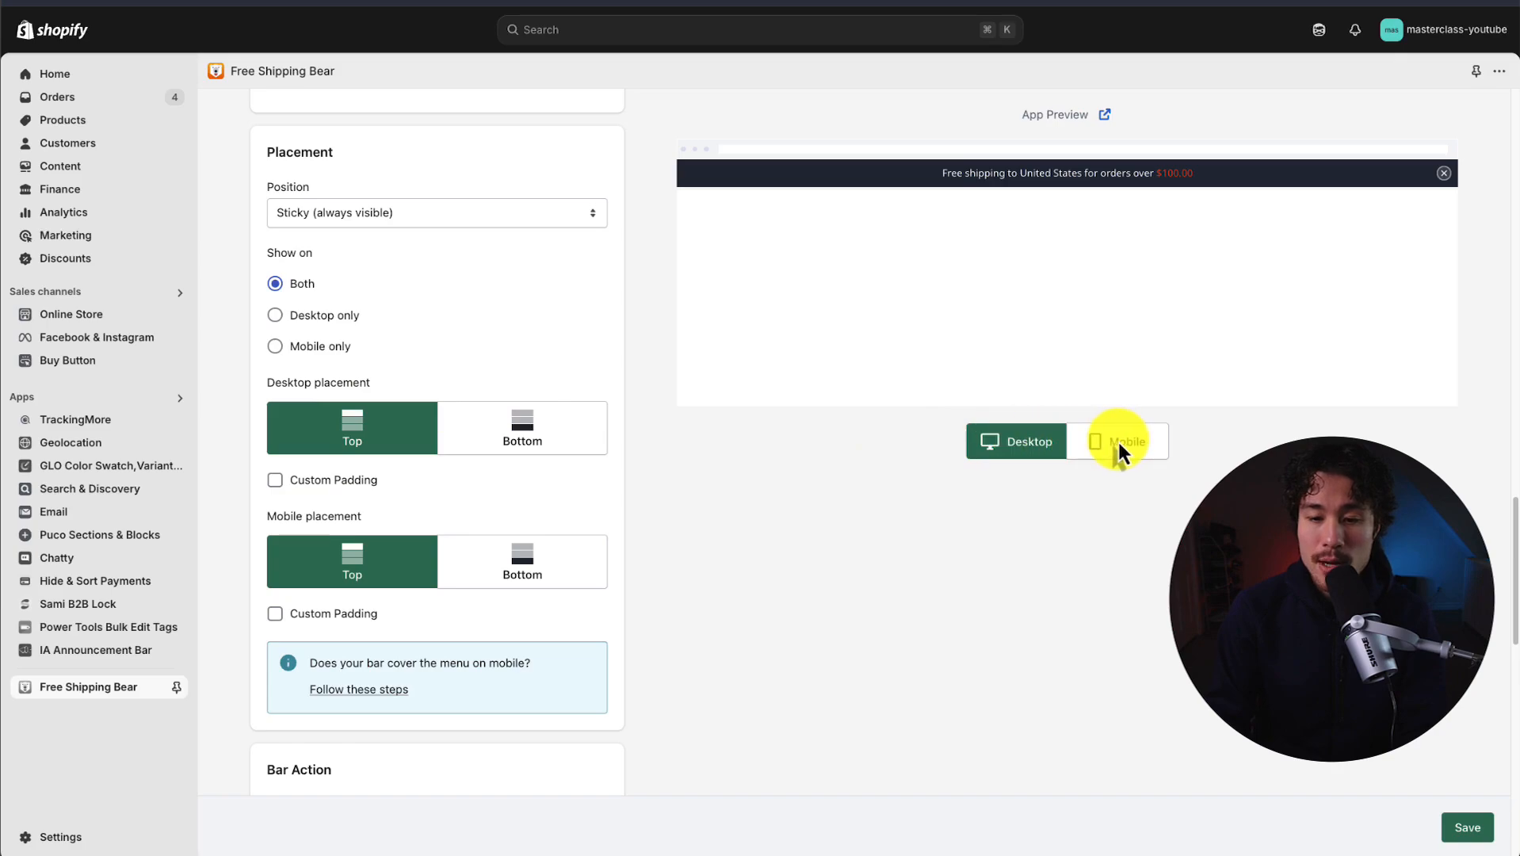
click(1118, 441)
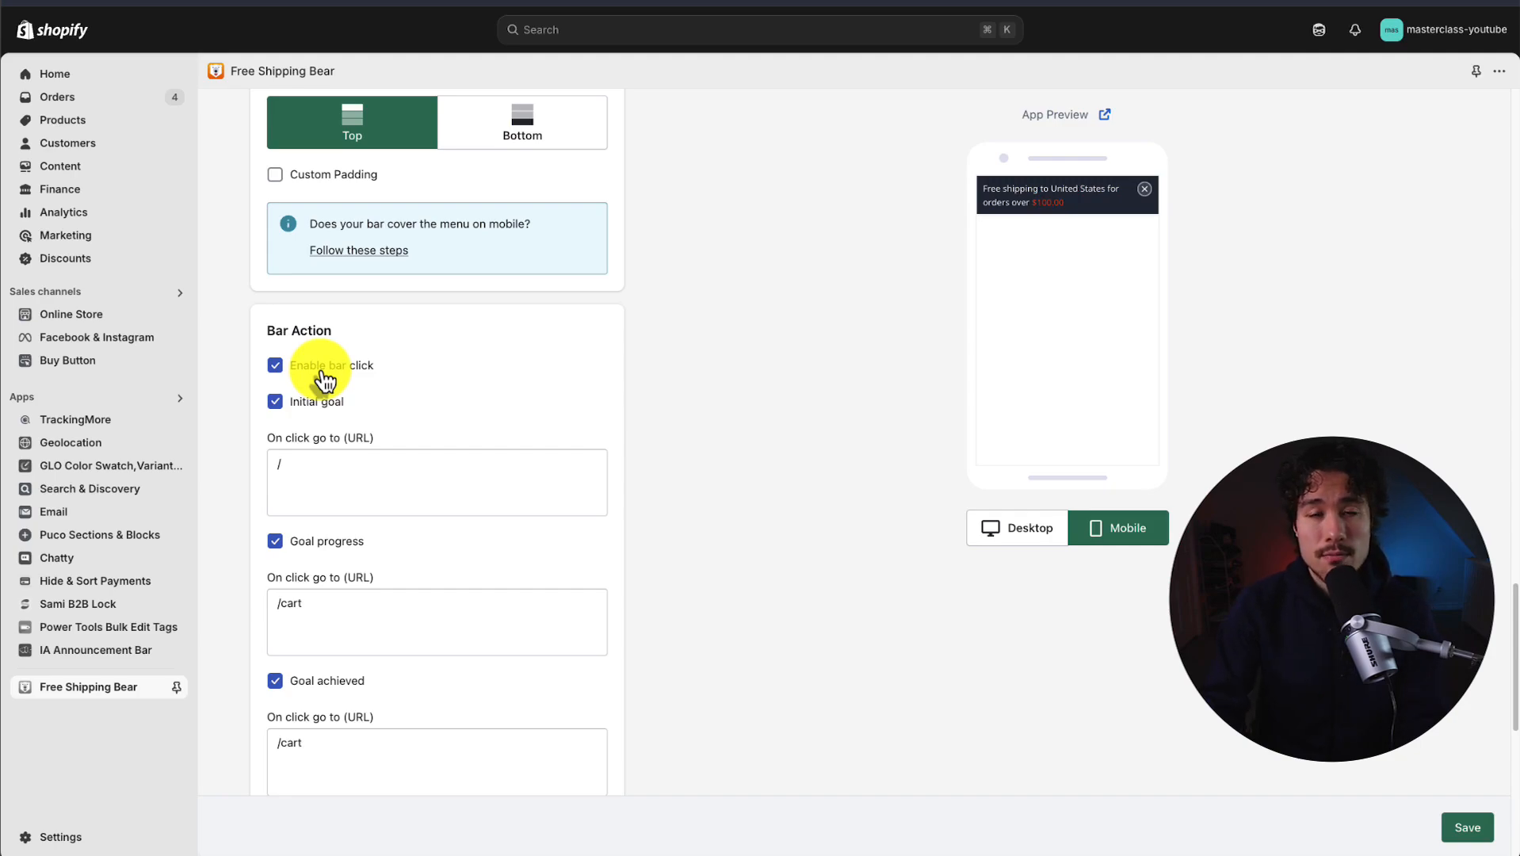
Leave 'Enable bar click' off so the bar no longer links anywhere
click(276, 371)
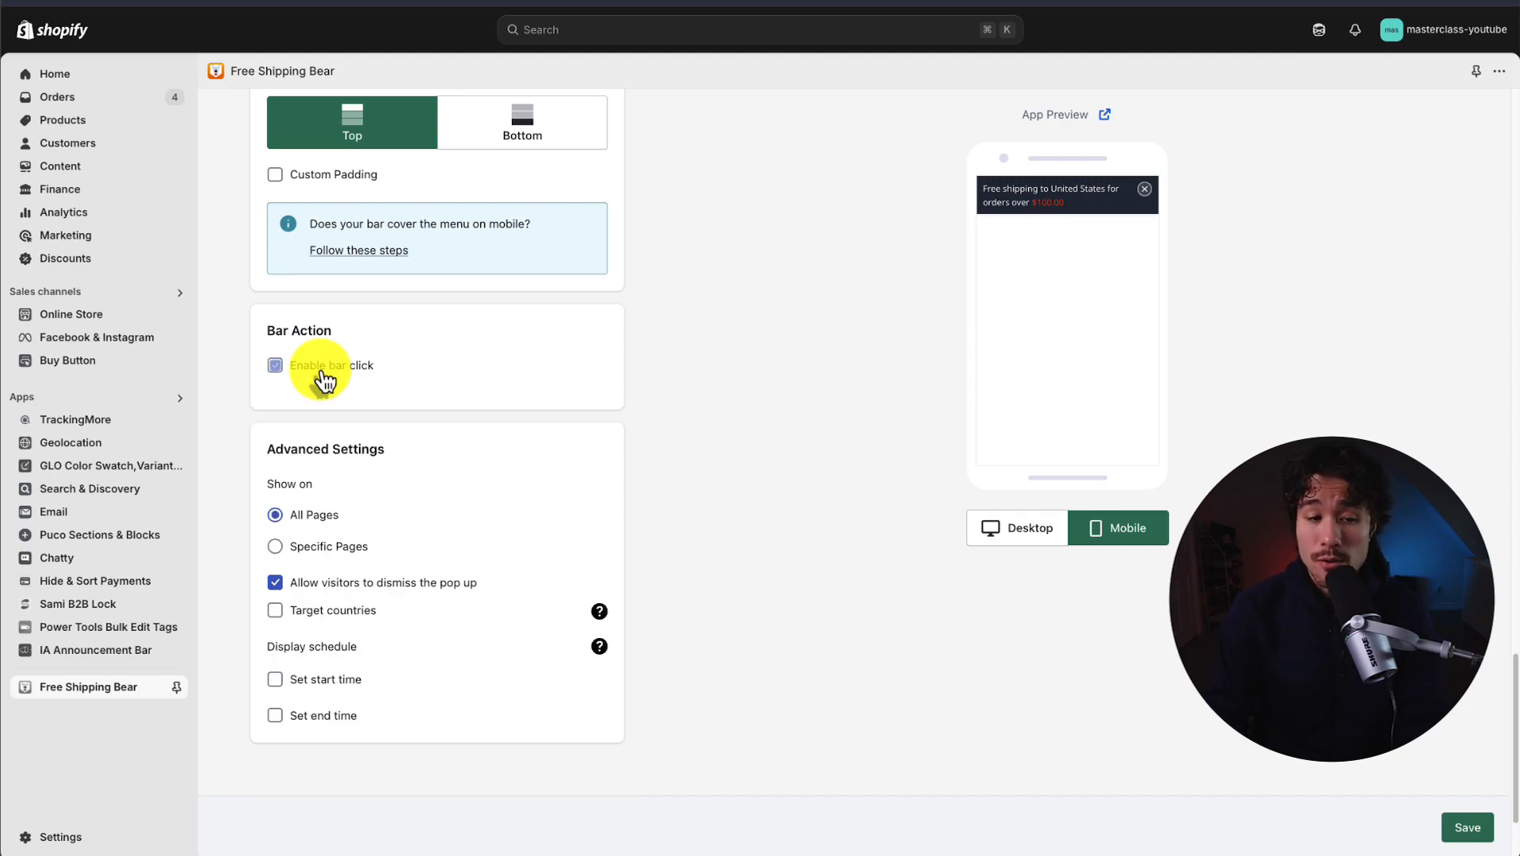
click(275, 367)
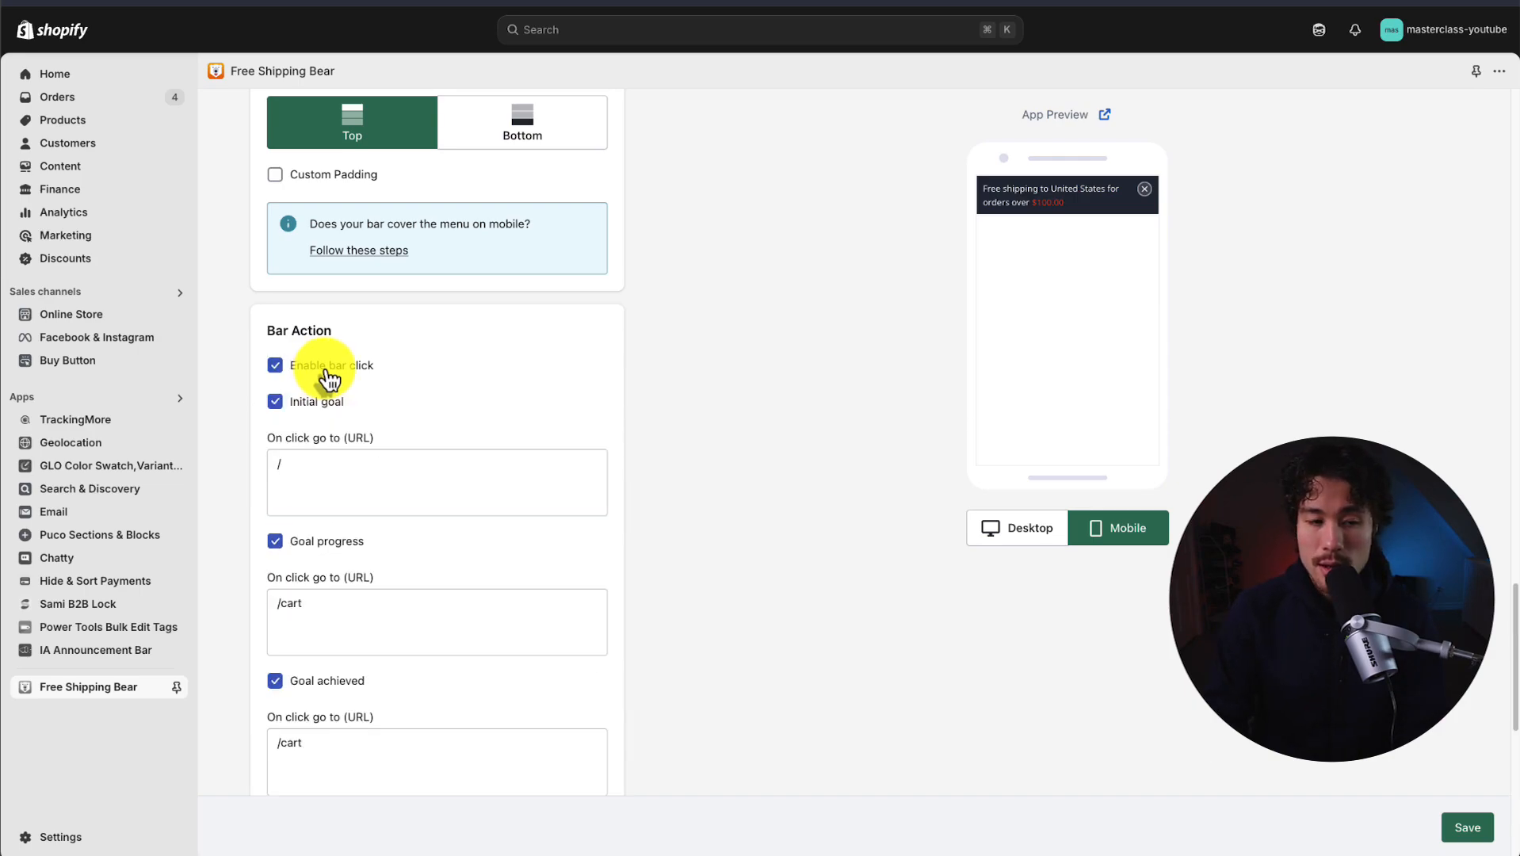
click(276, 366)
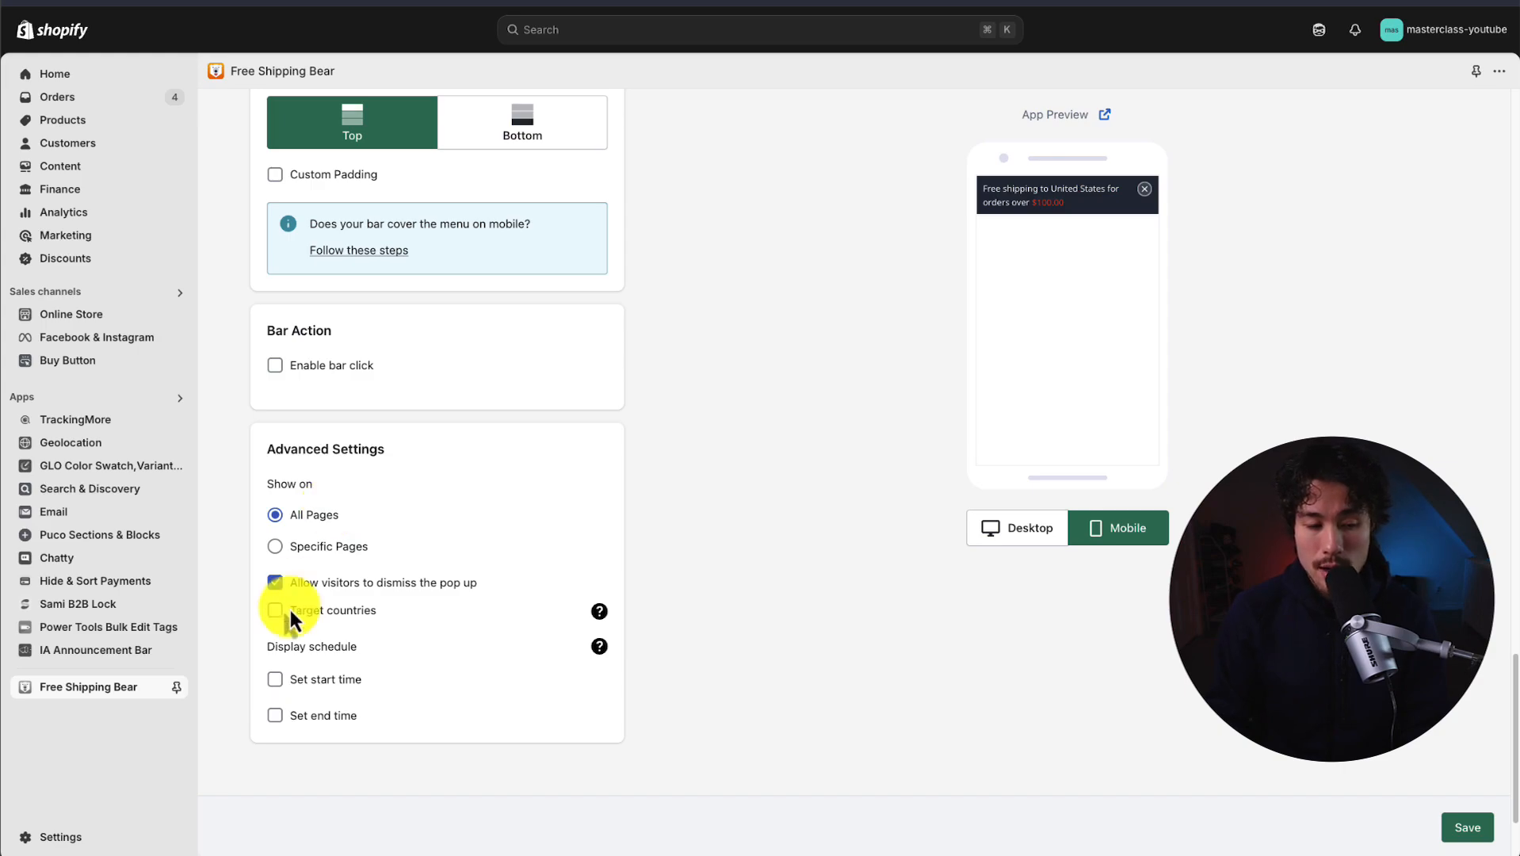
click(275, 584)
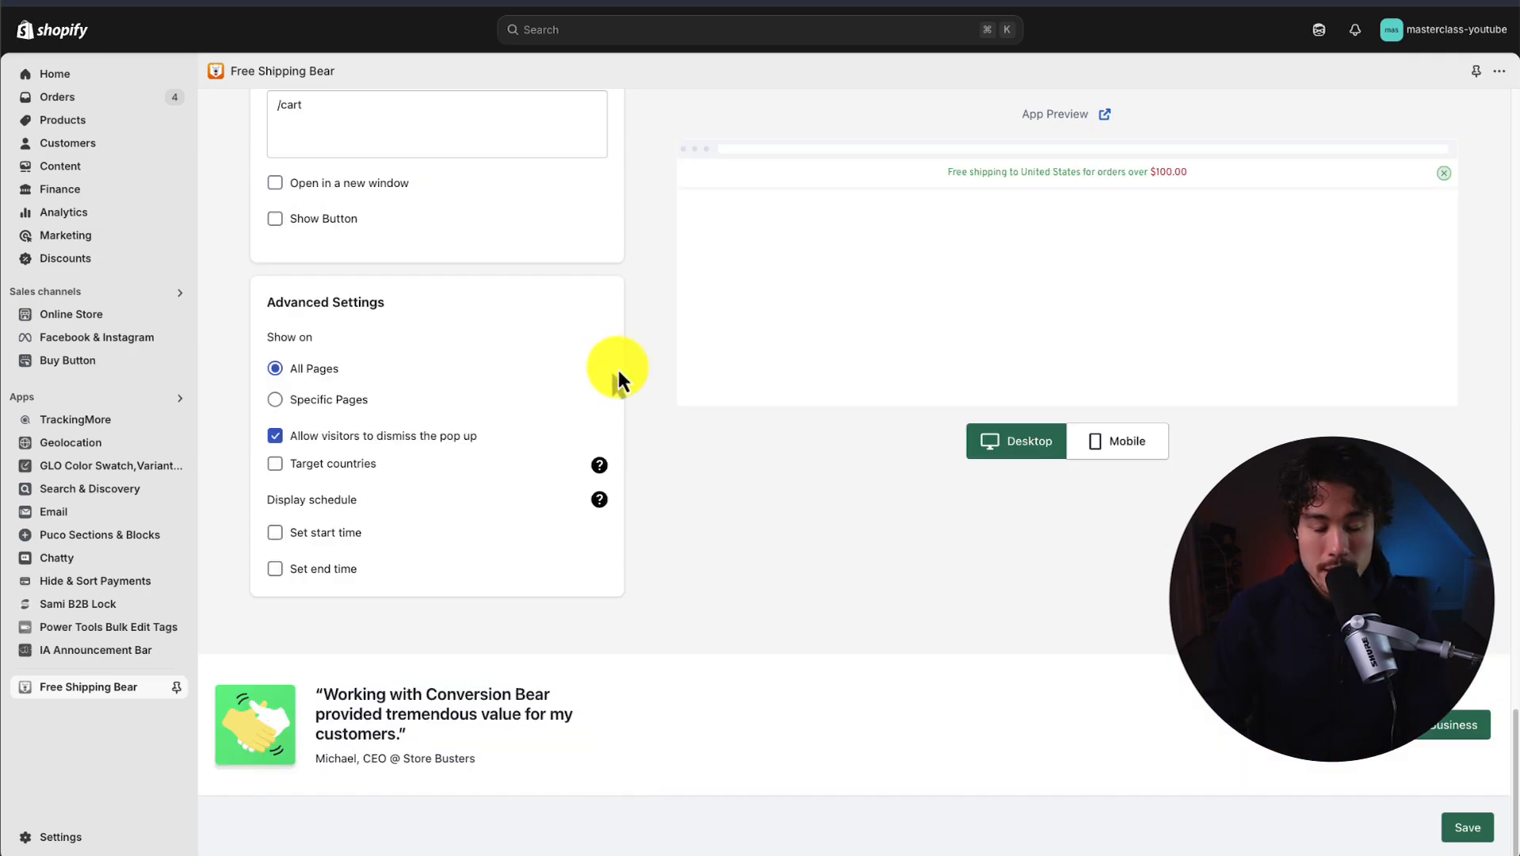
Scroll through the Free Shipping Bear settings to review the formal dark bar
scroll(down, 3)
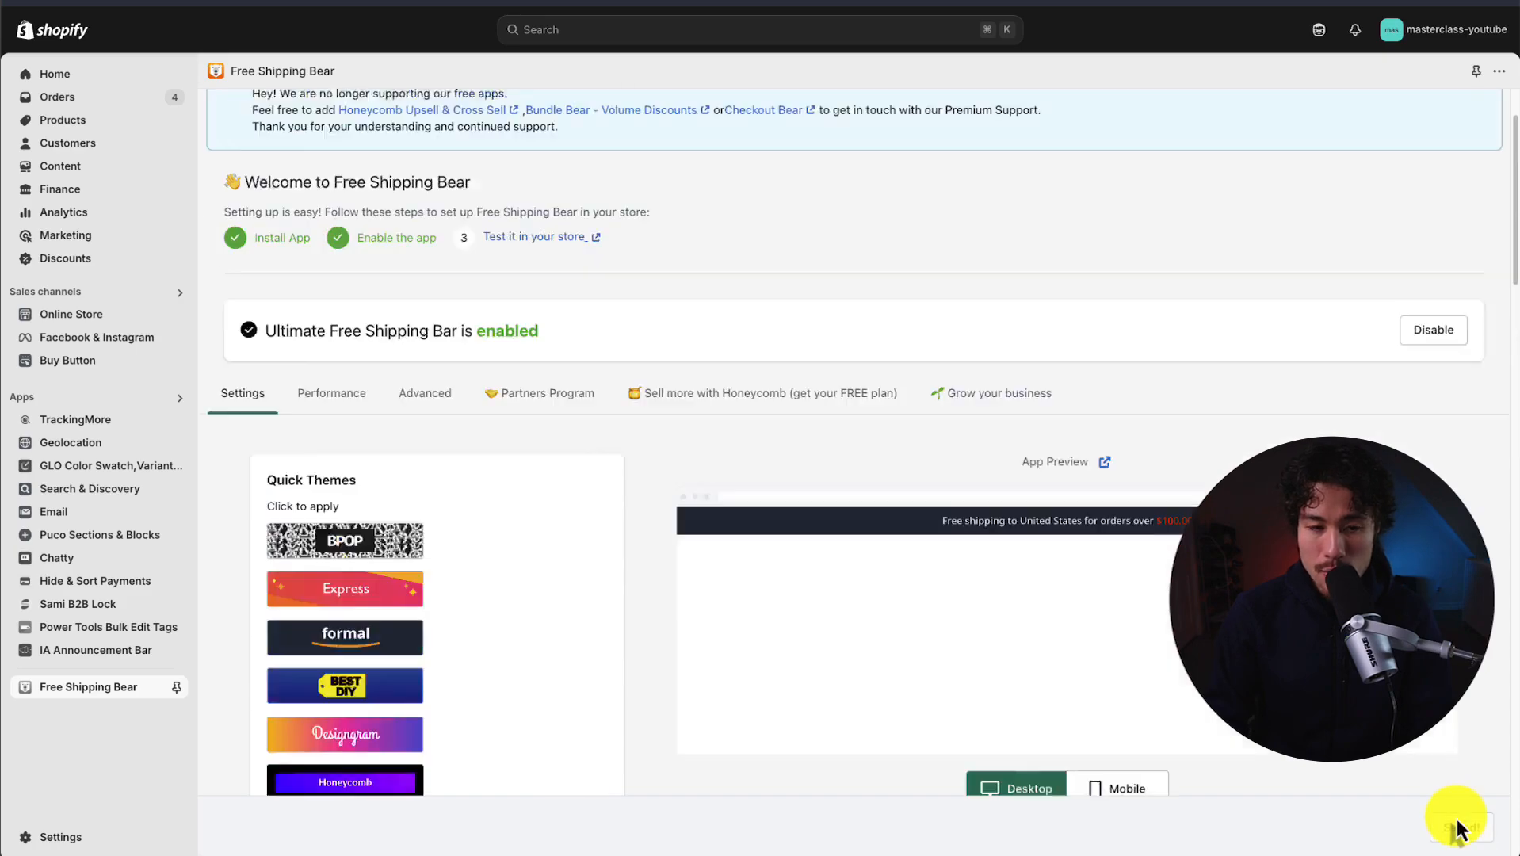
View the bar's Performance statistics showing zero views, goals and clicks
click(331, 393)
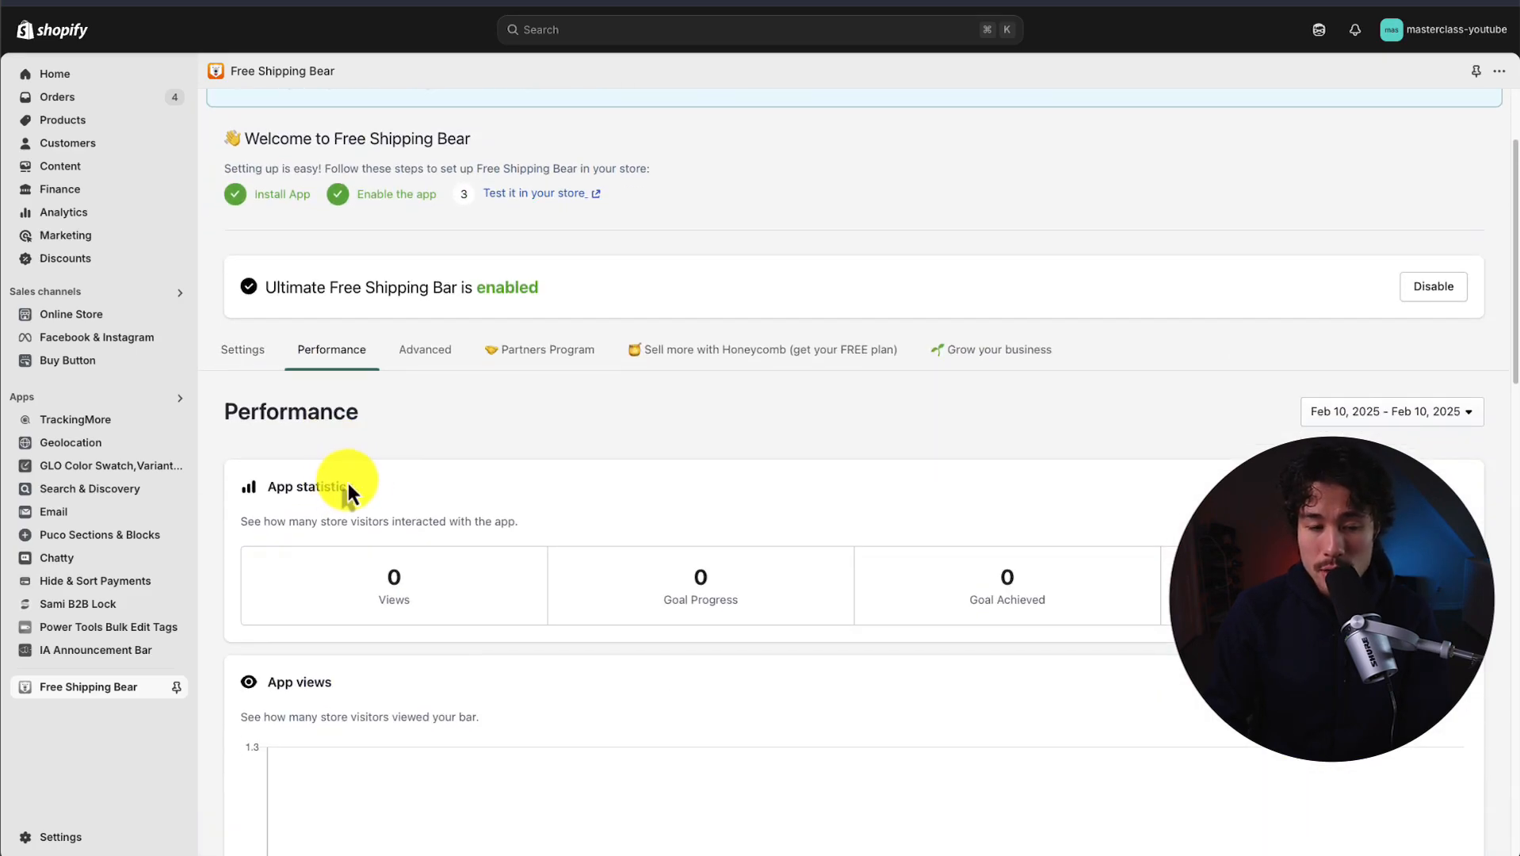
scroll(down, 3)
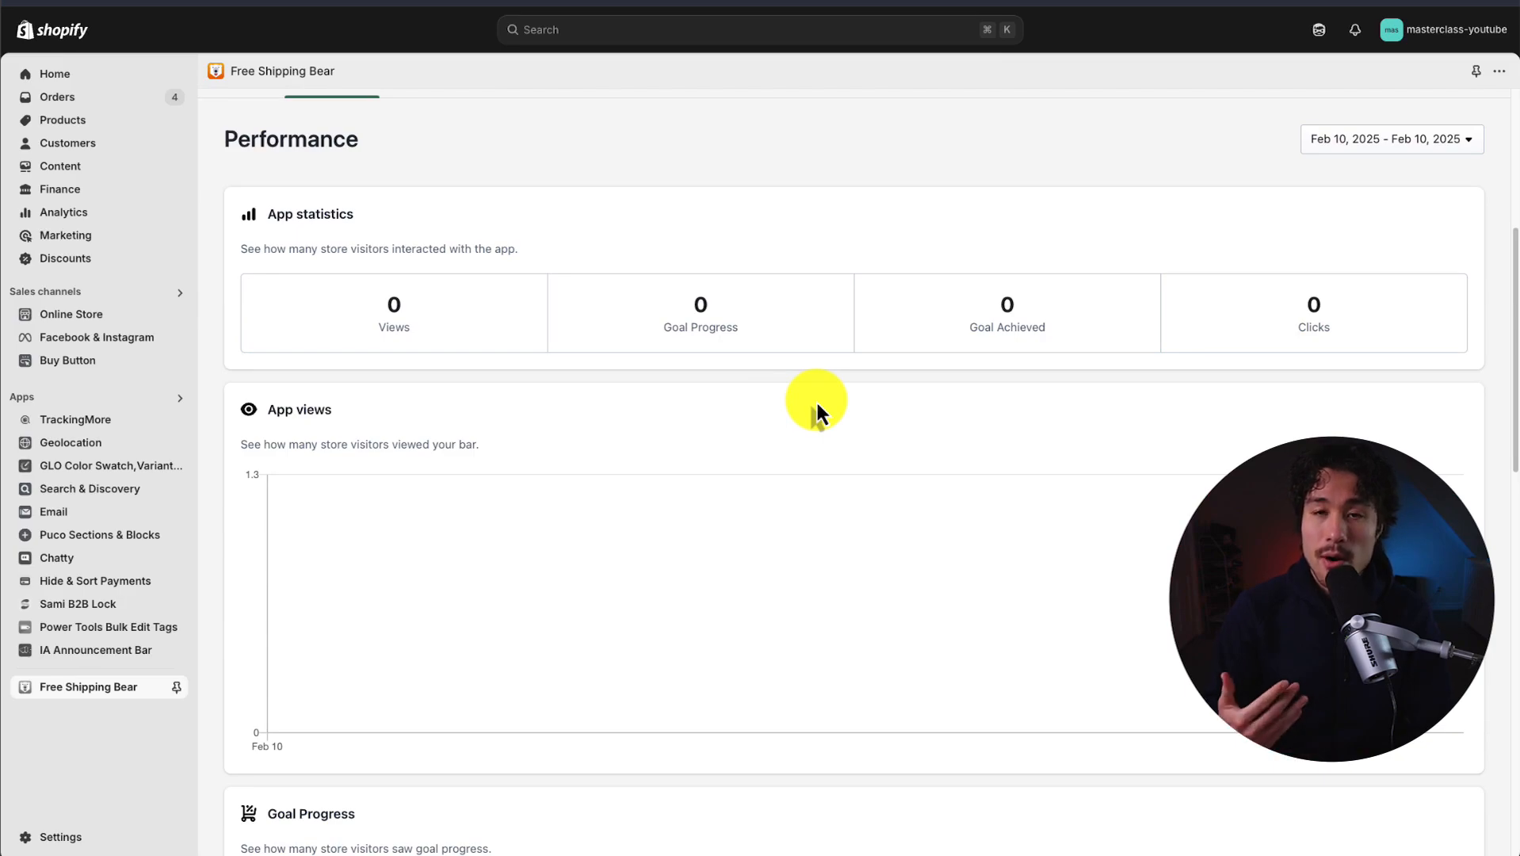
scroll(up, 3)
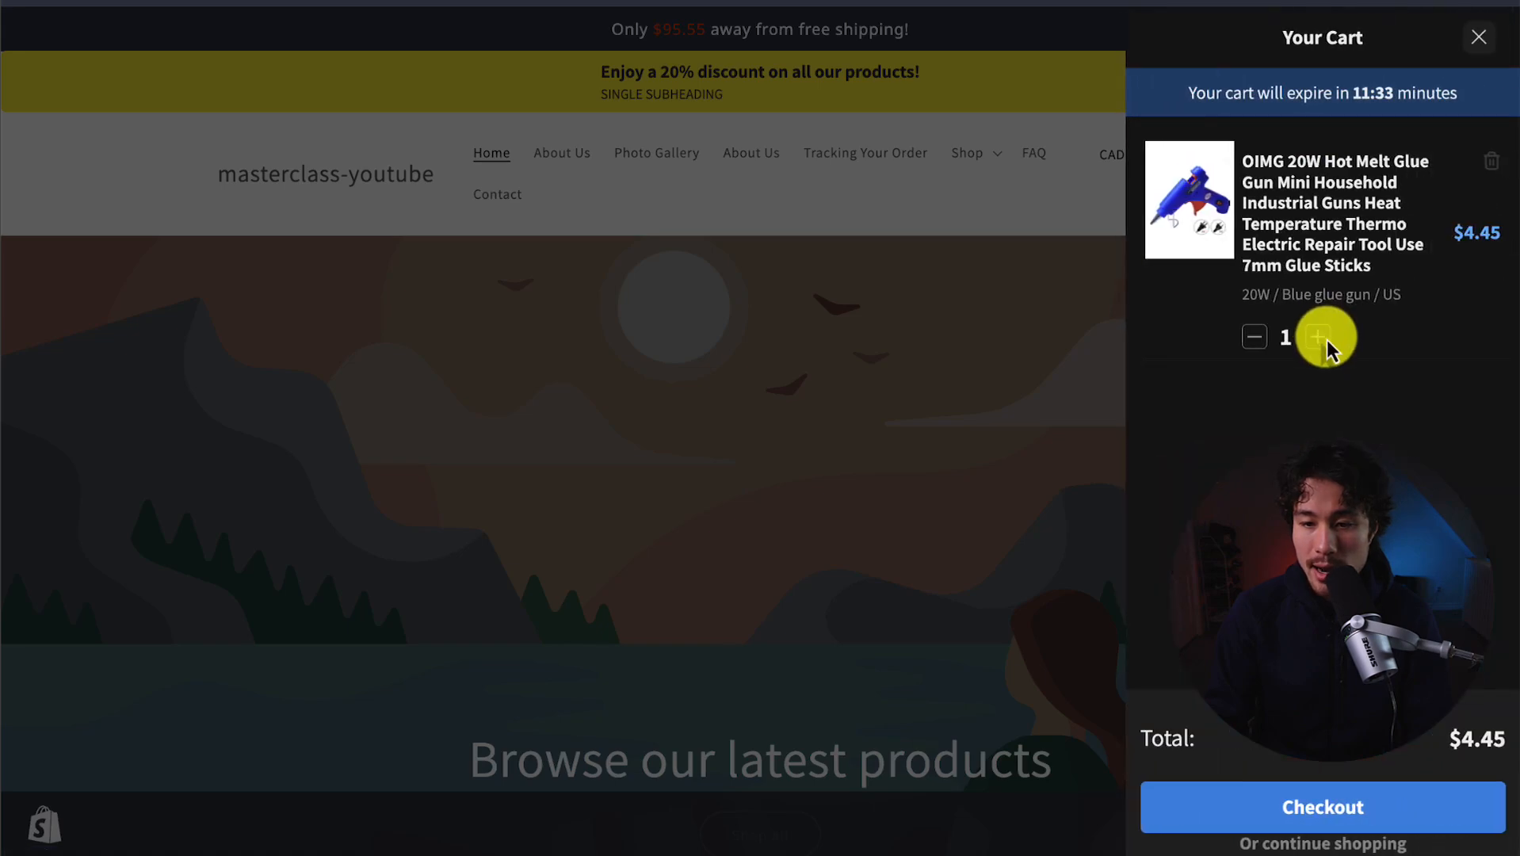
Raise the glue gun quantity and add the Framed canvas until free shipping unlocks
click(1316, 336)
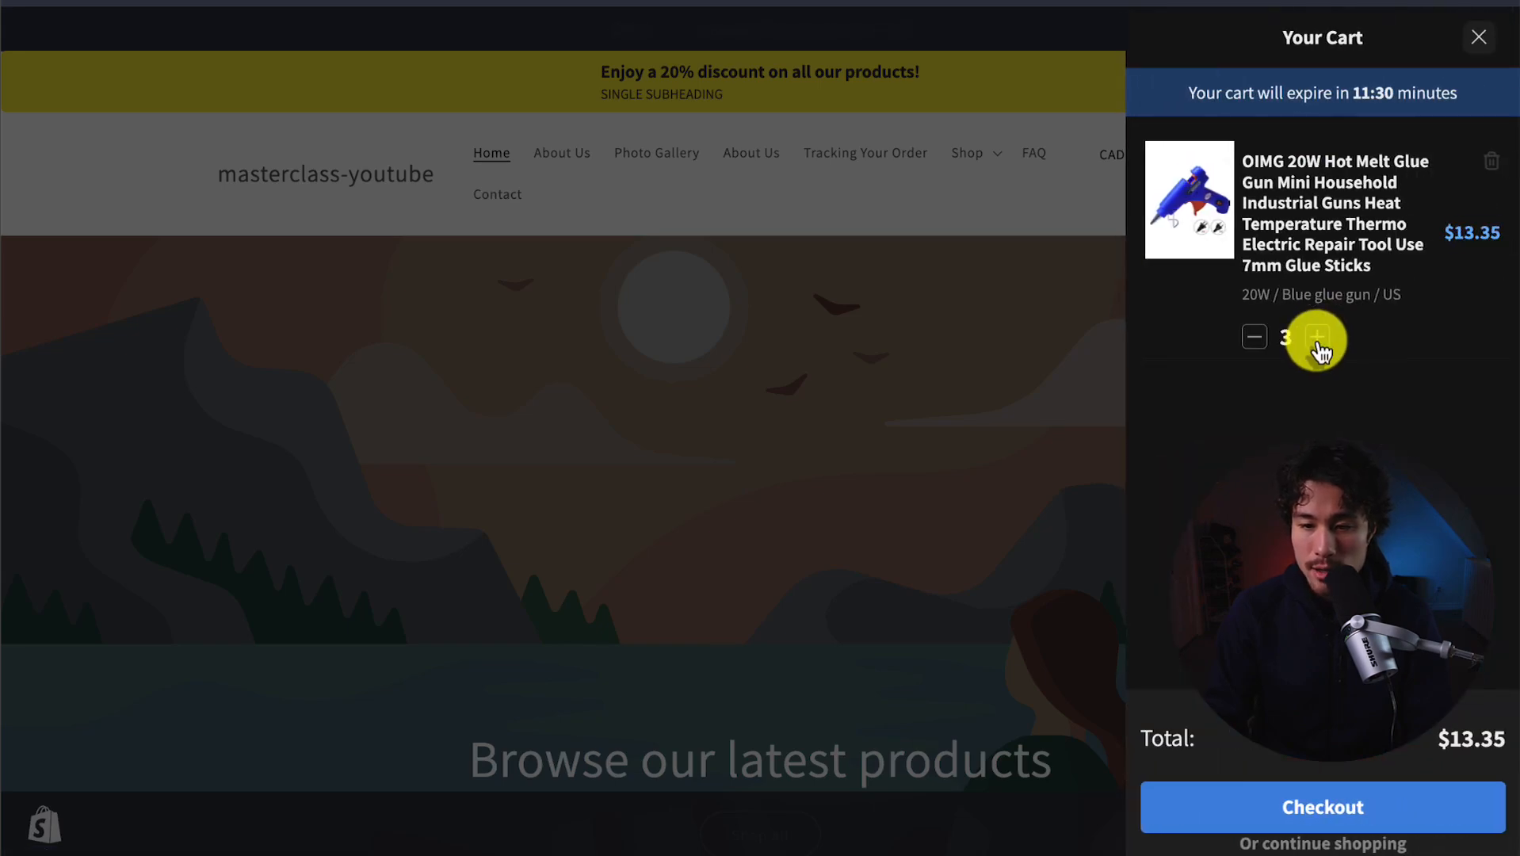
click(1317, 336)
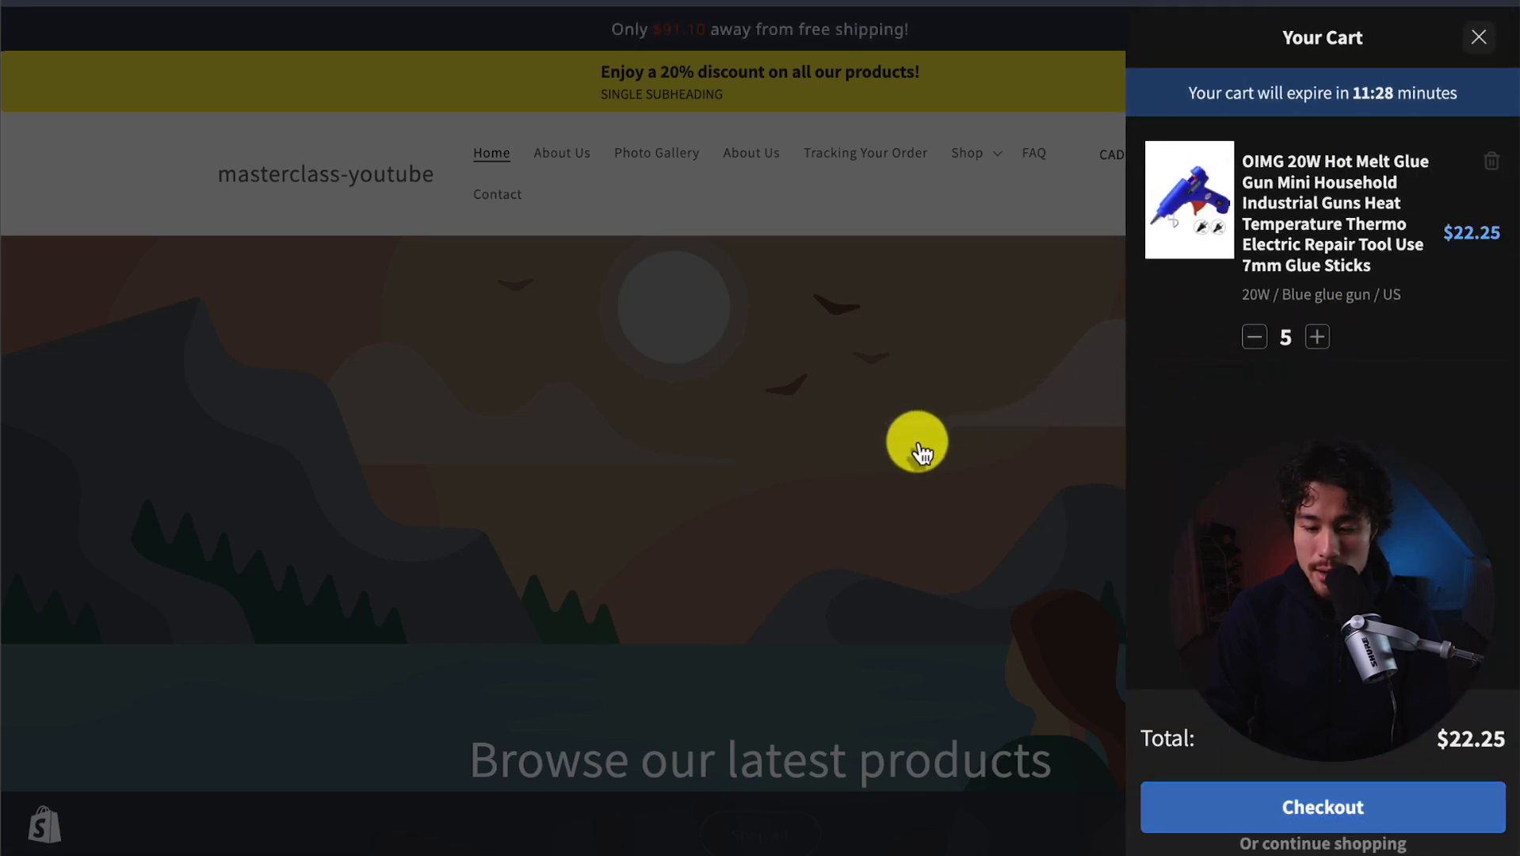
click(1478, 37)
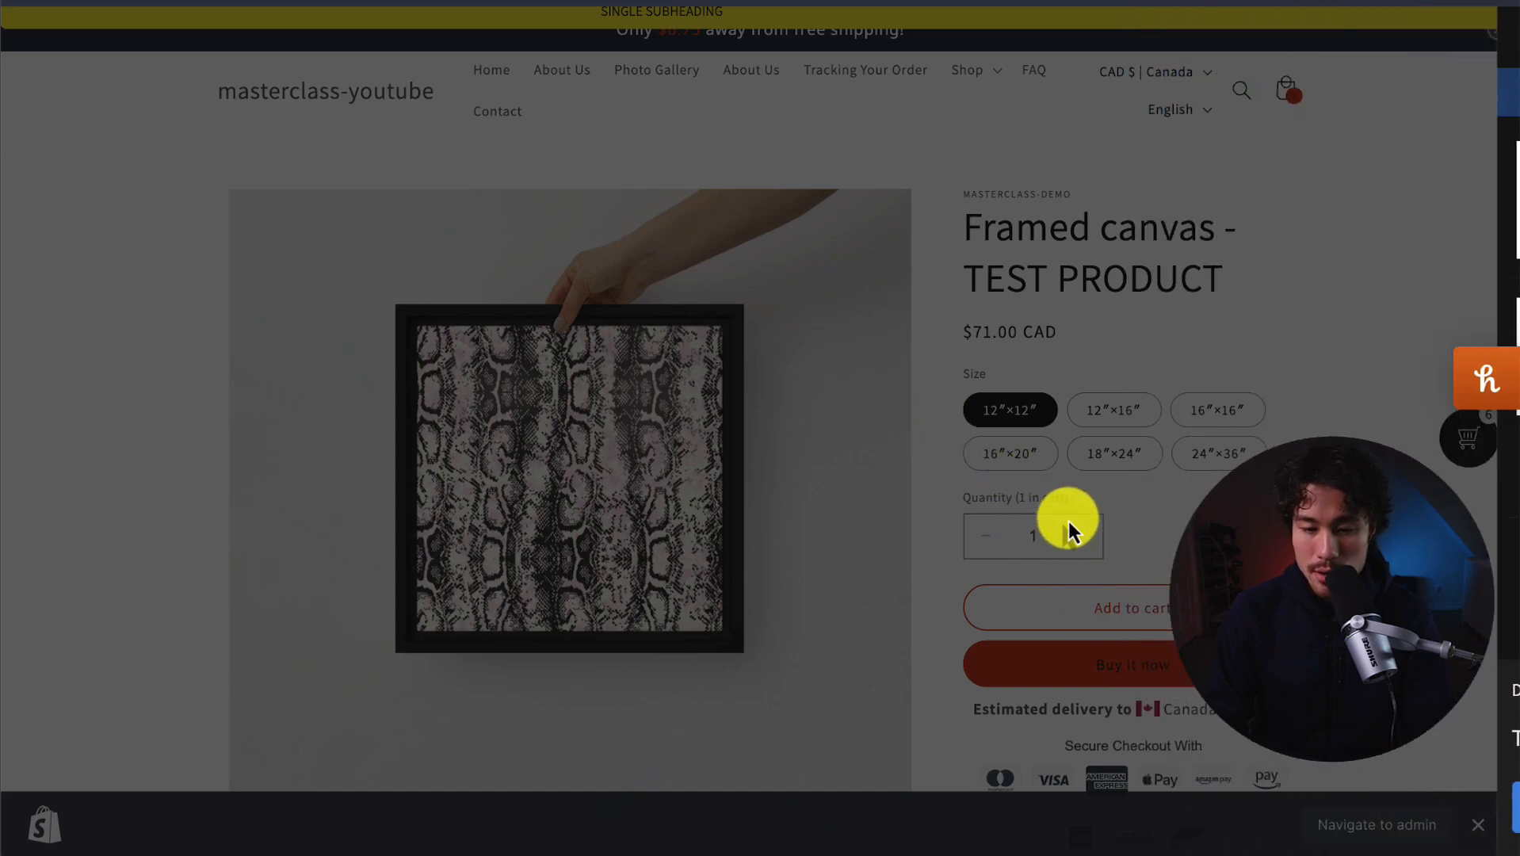
click(1130, 607)
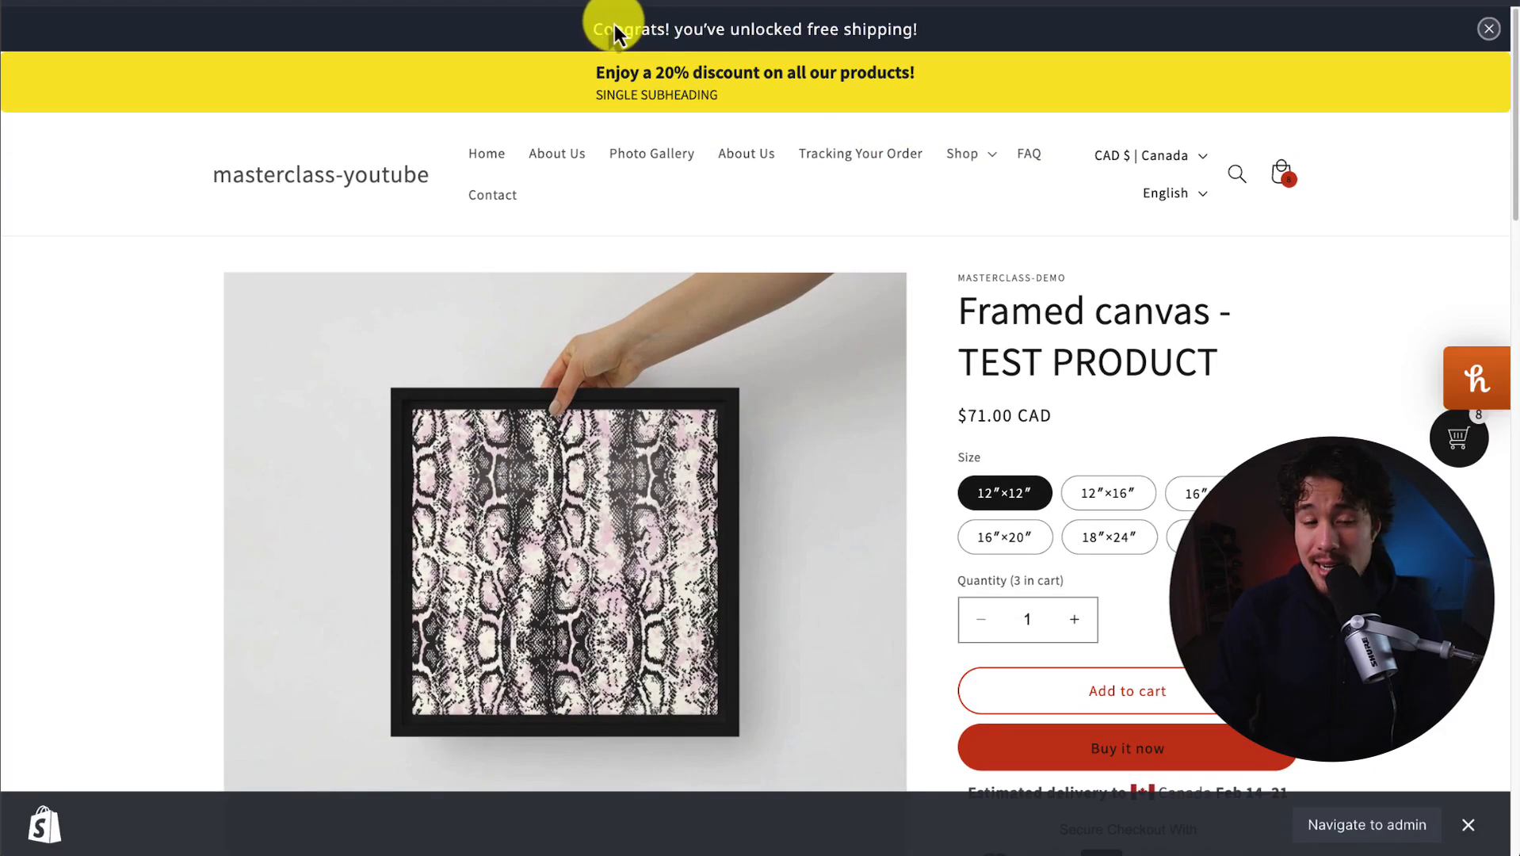
mouse_move(981, 80)
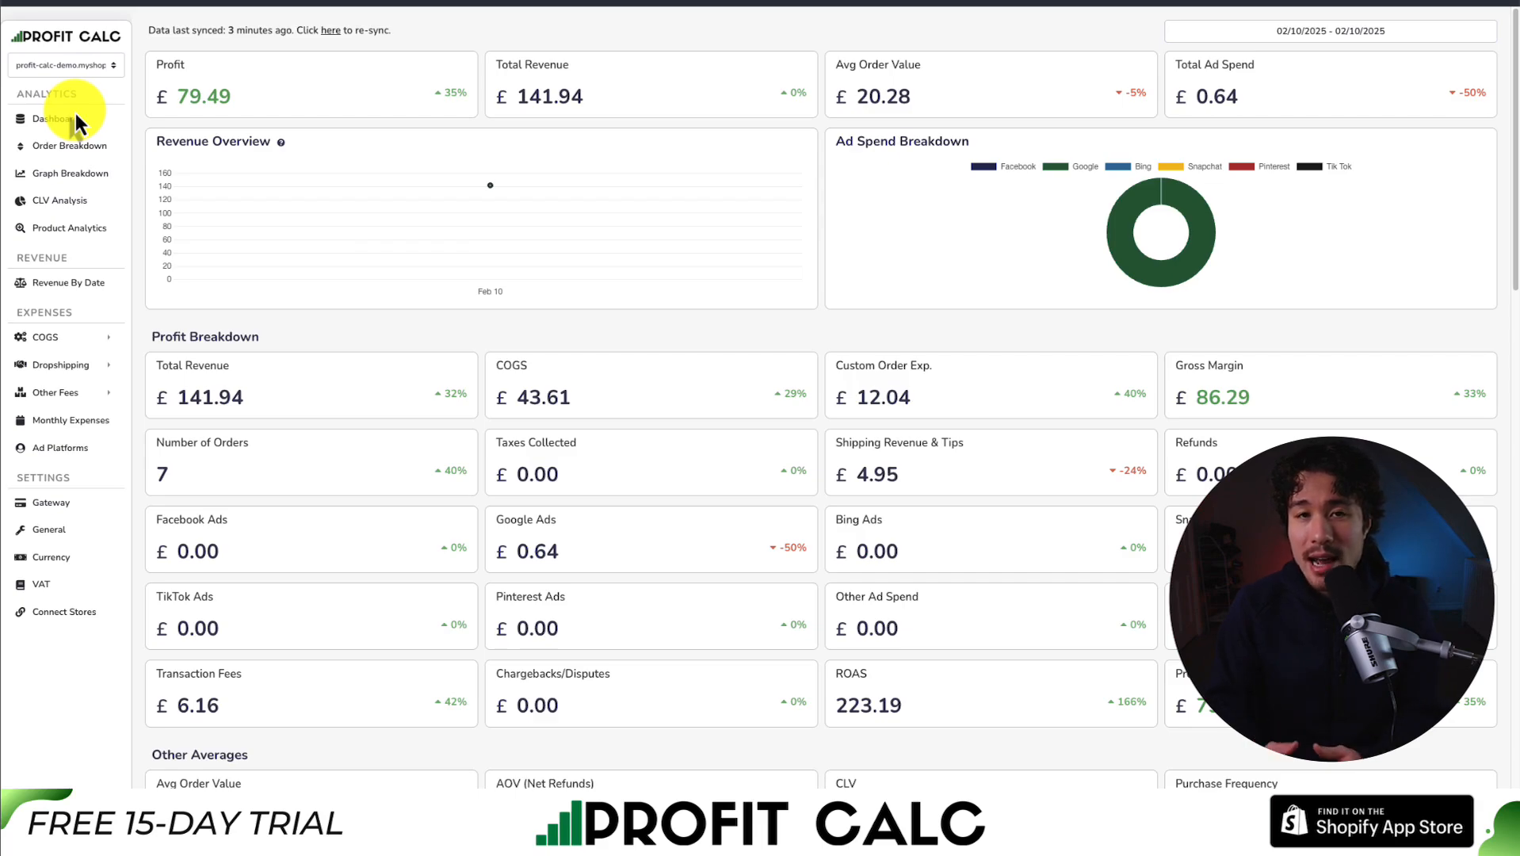
Review the Profit Calc dashboard metrics: £502.97 profit on £894.67 revenue, 42 orders
click(1330, 32)
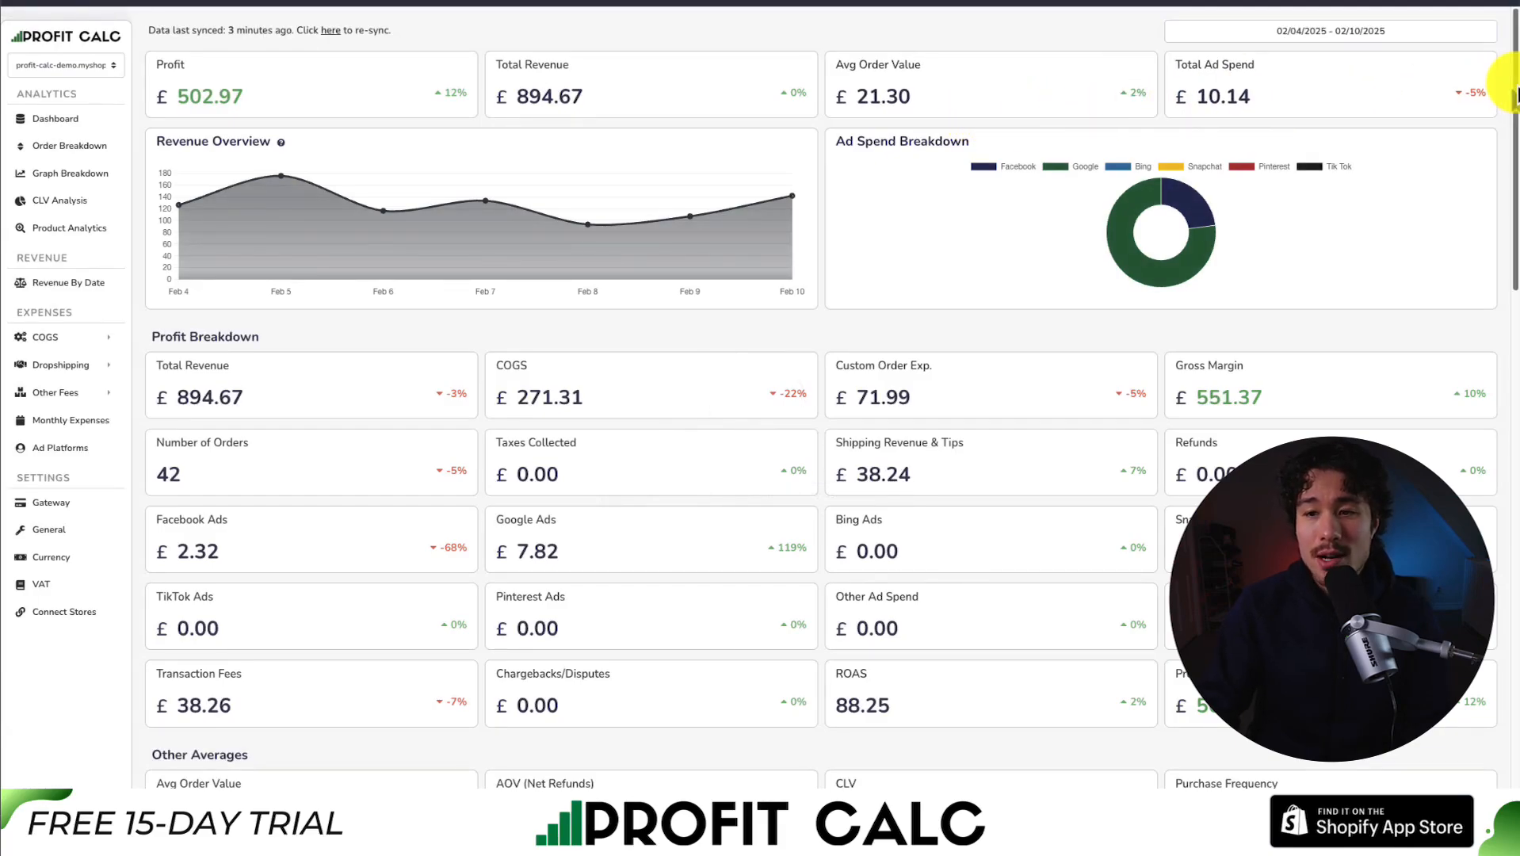
scroll(down, 3)
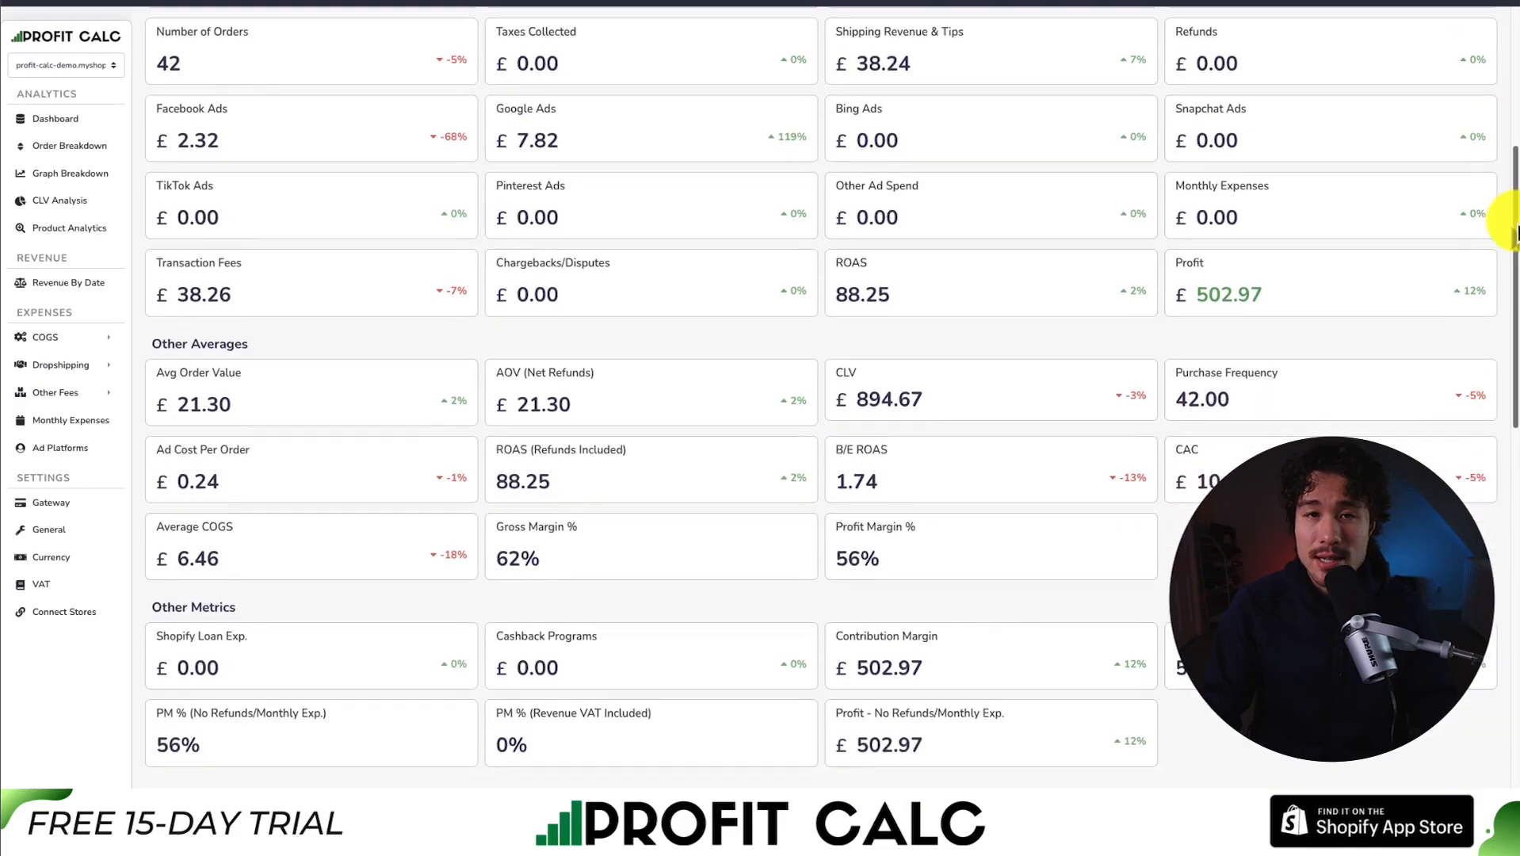
scroll(down, 3)
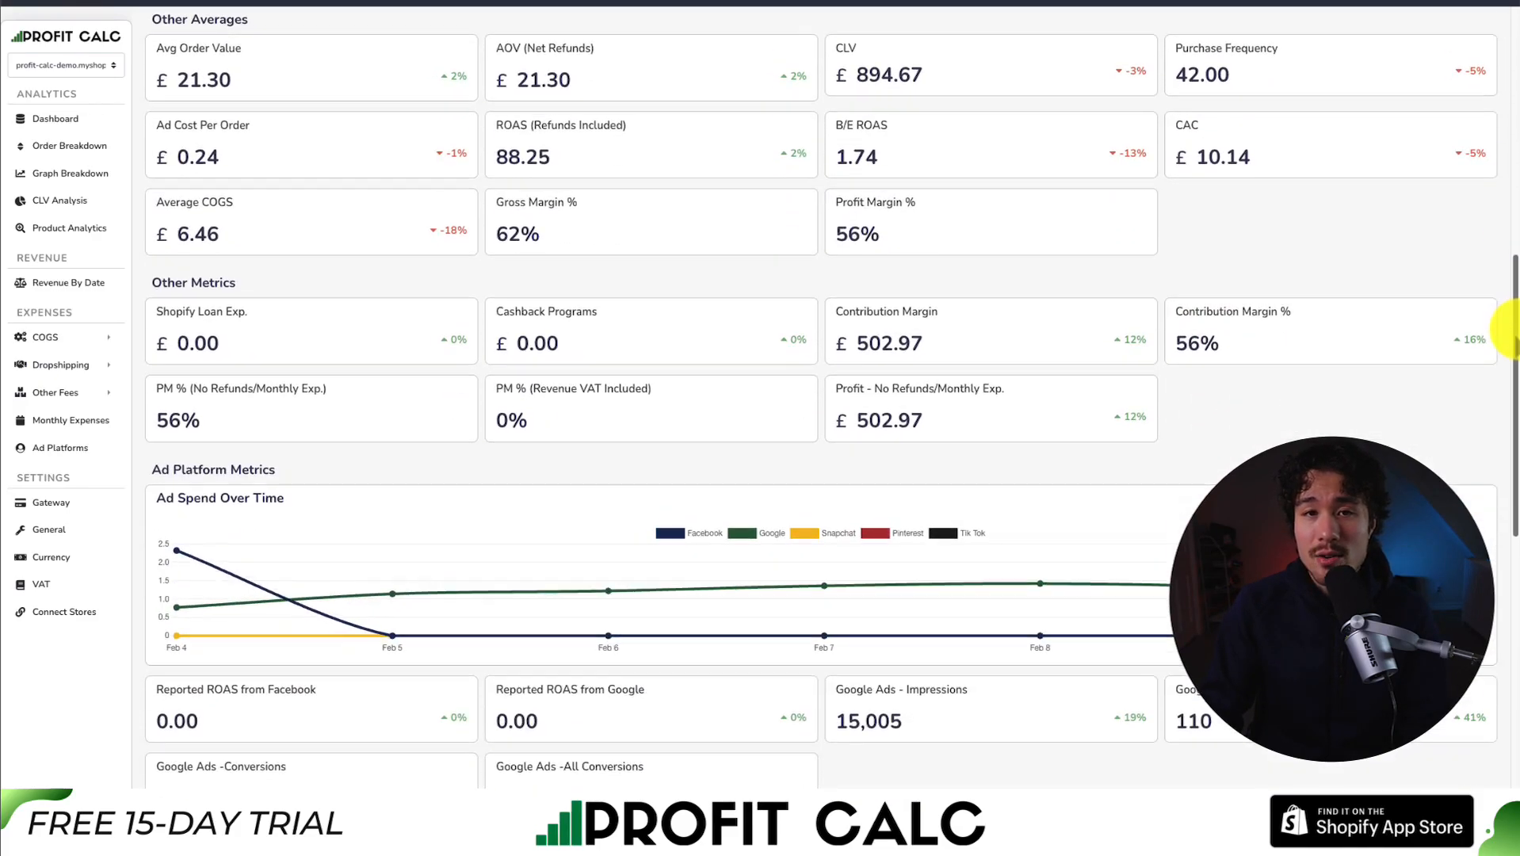
scroll(down, 3)
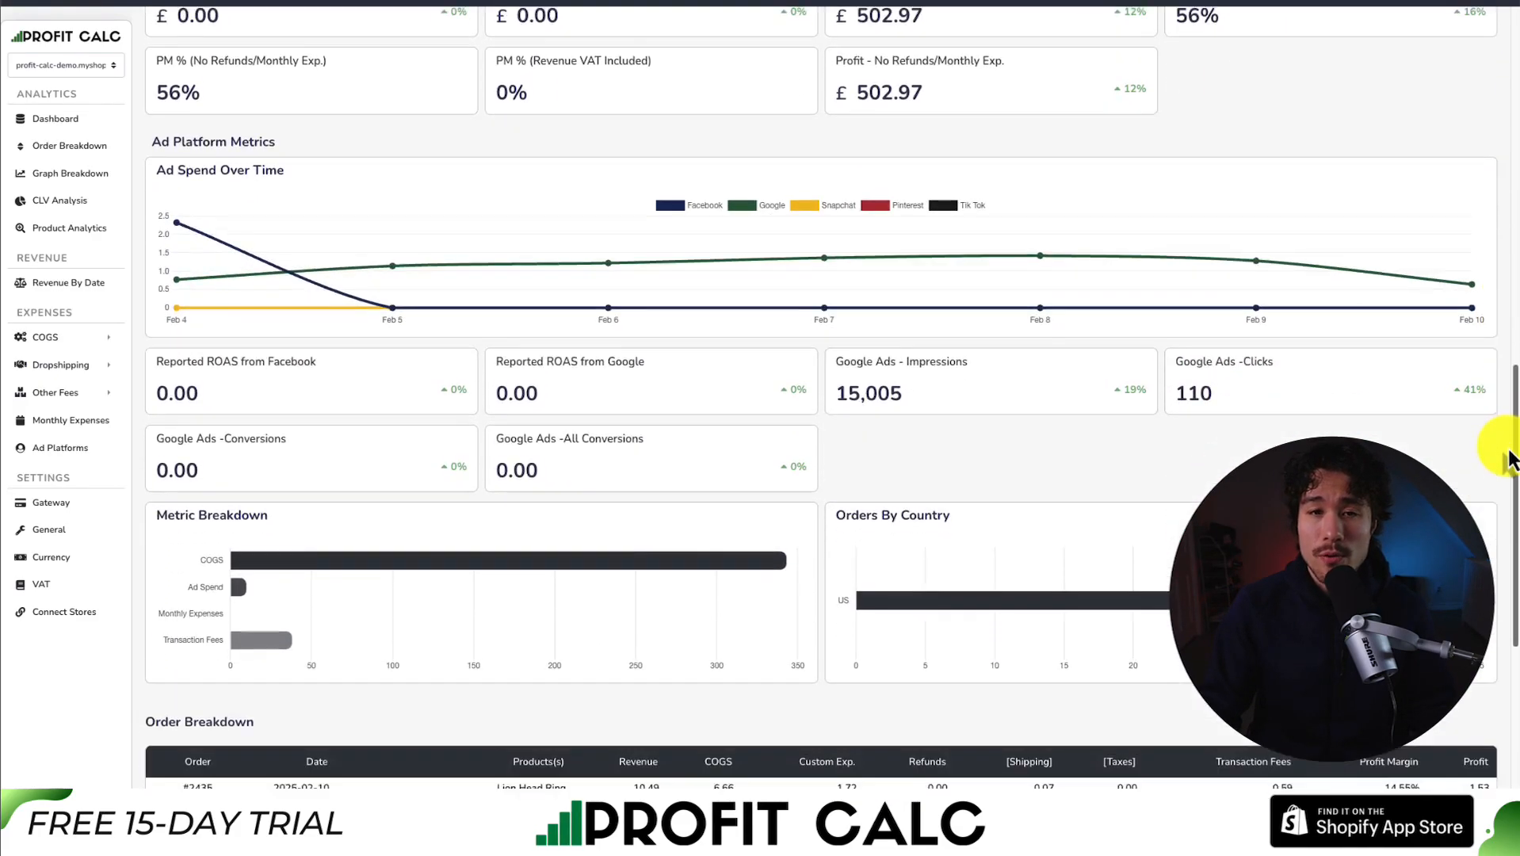
scroll(down, 3)
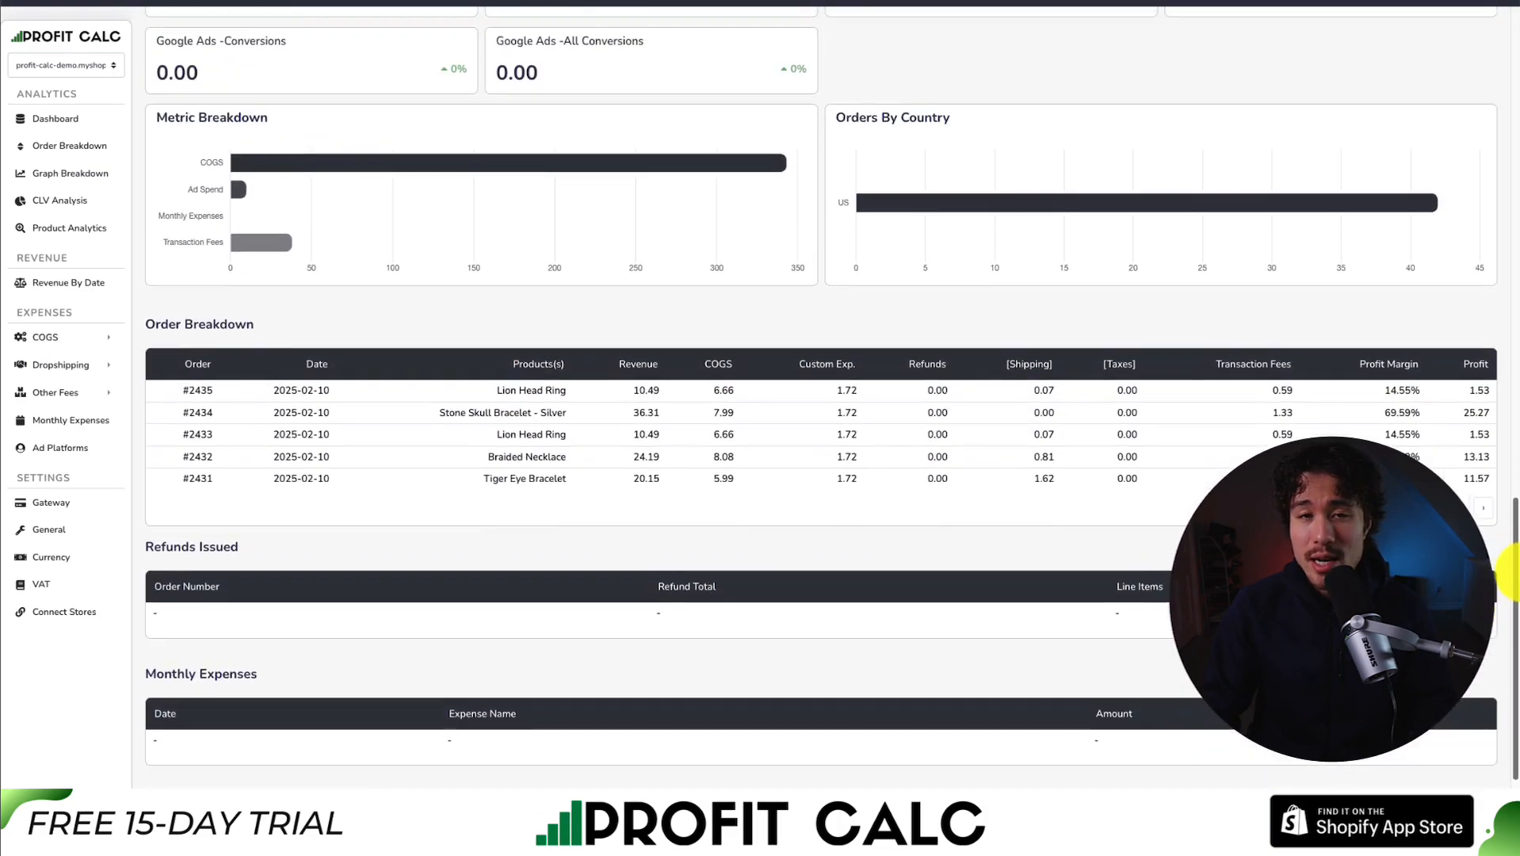
scroll(up, 3)
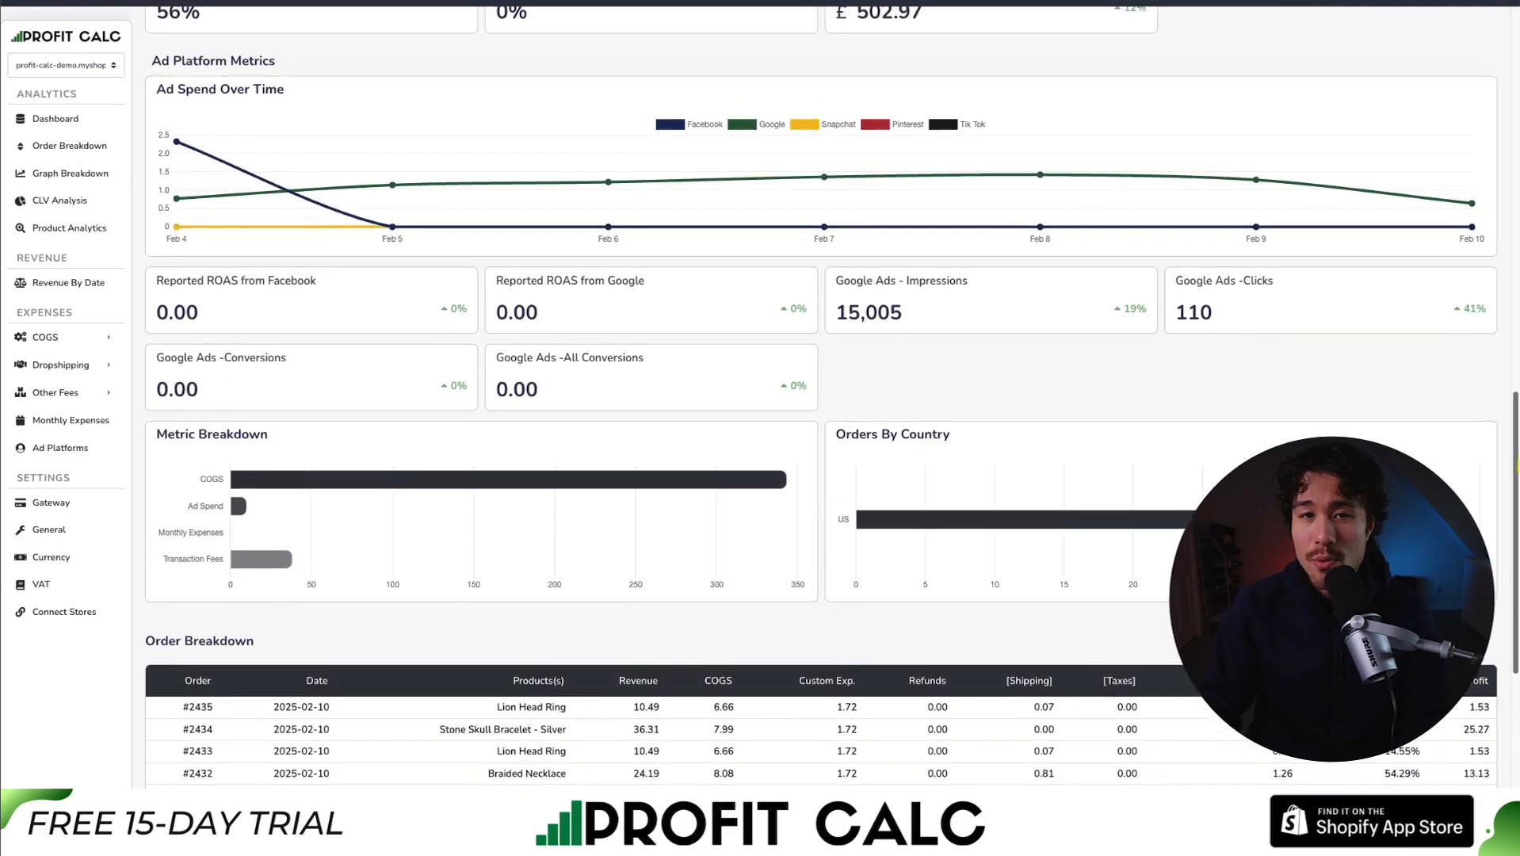
scroll(up, 3)
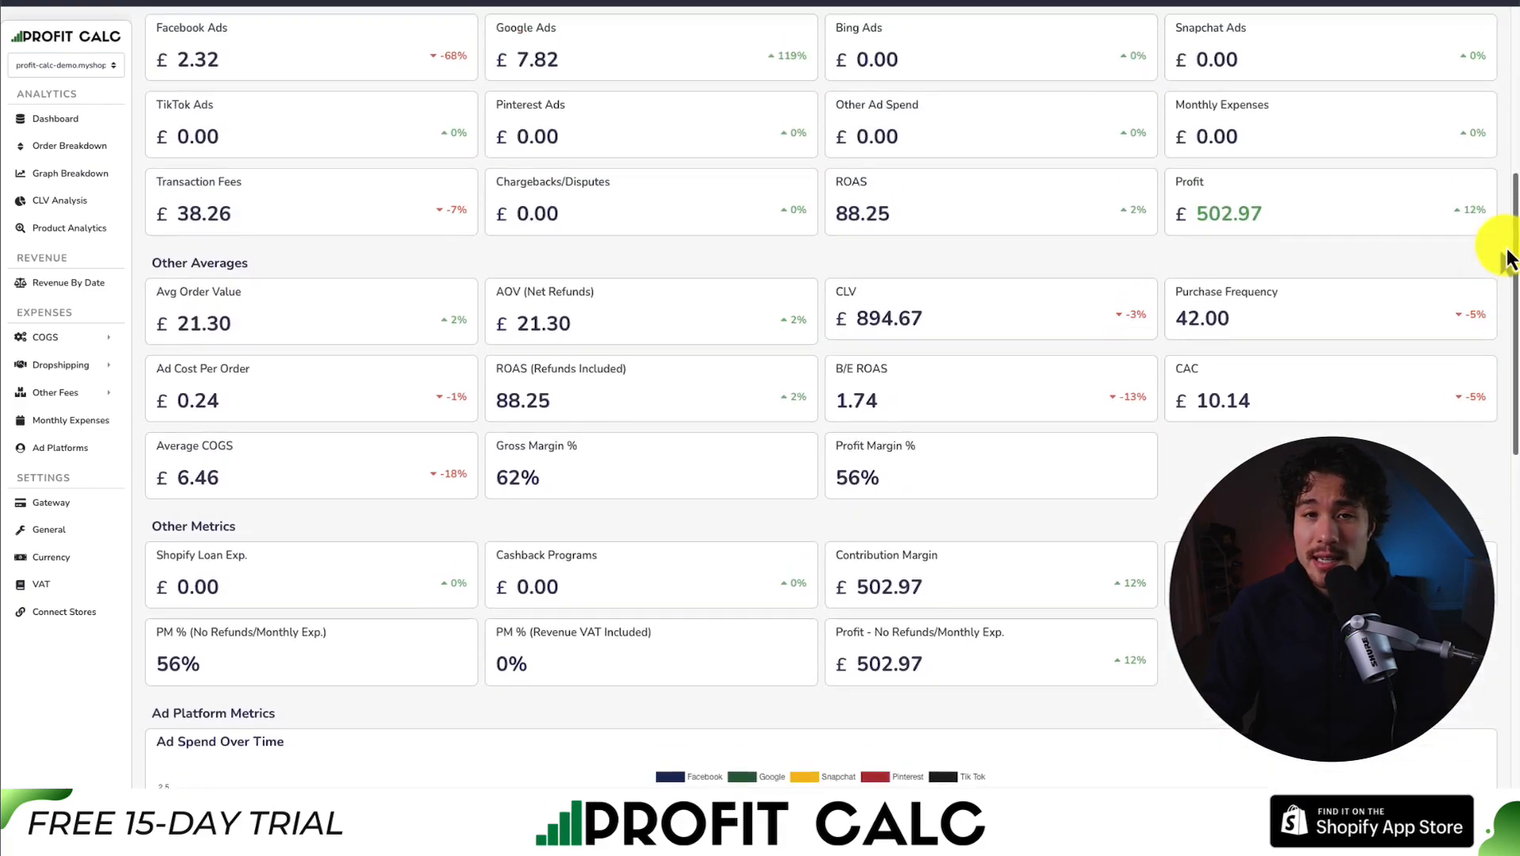
scroll(up, 3)
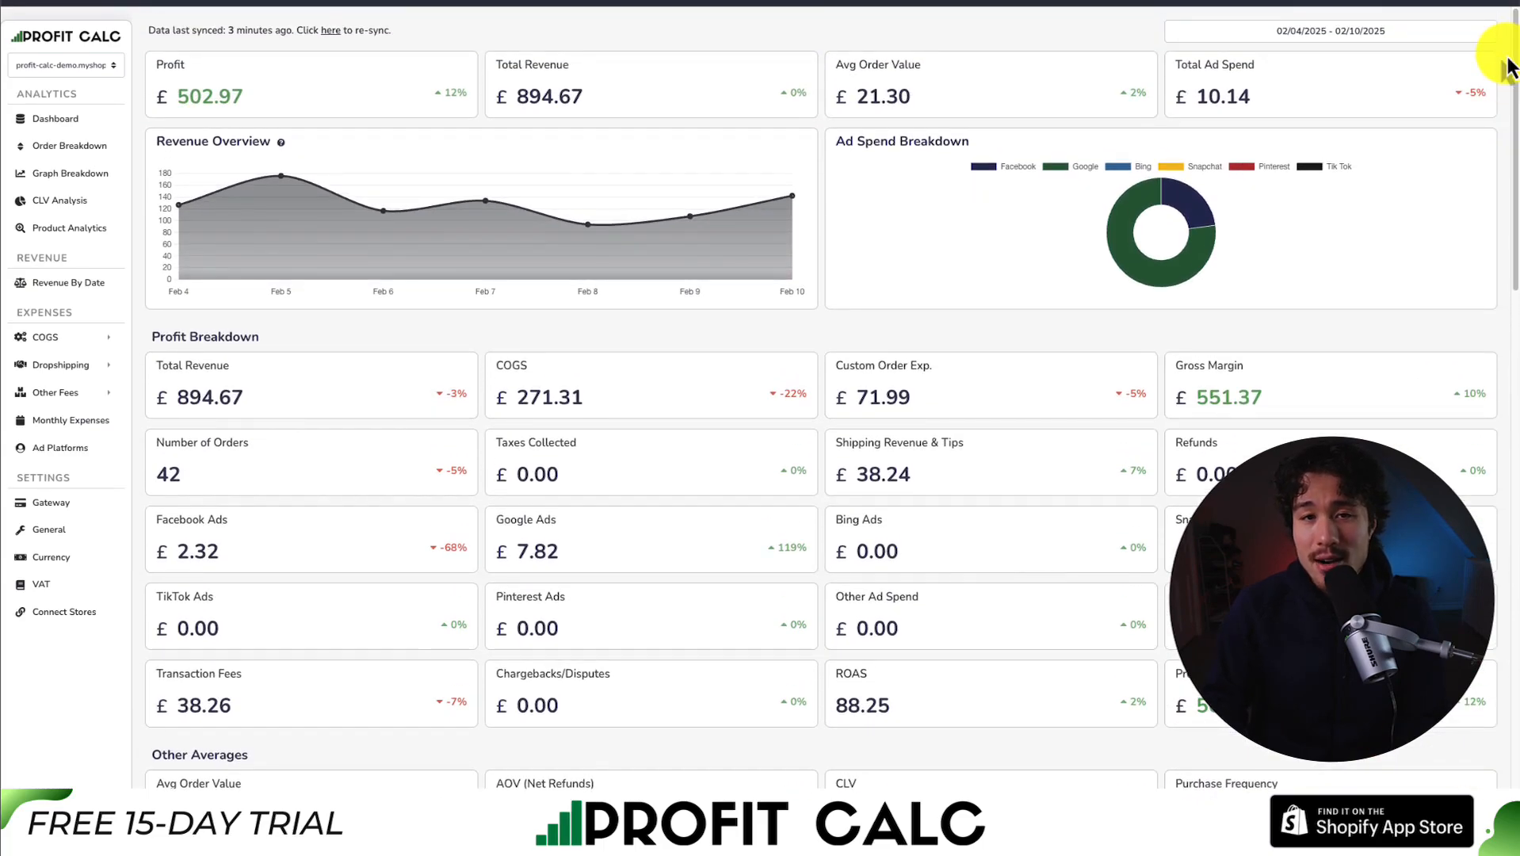
mouse_move(1110, 224)
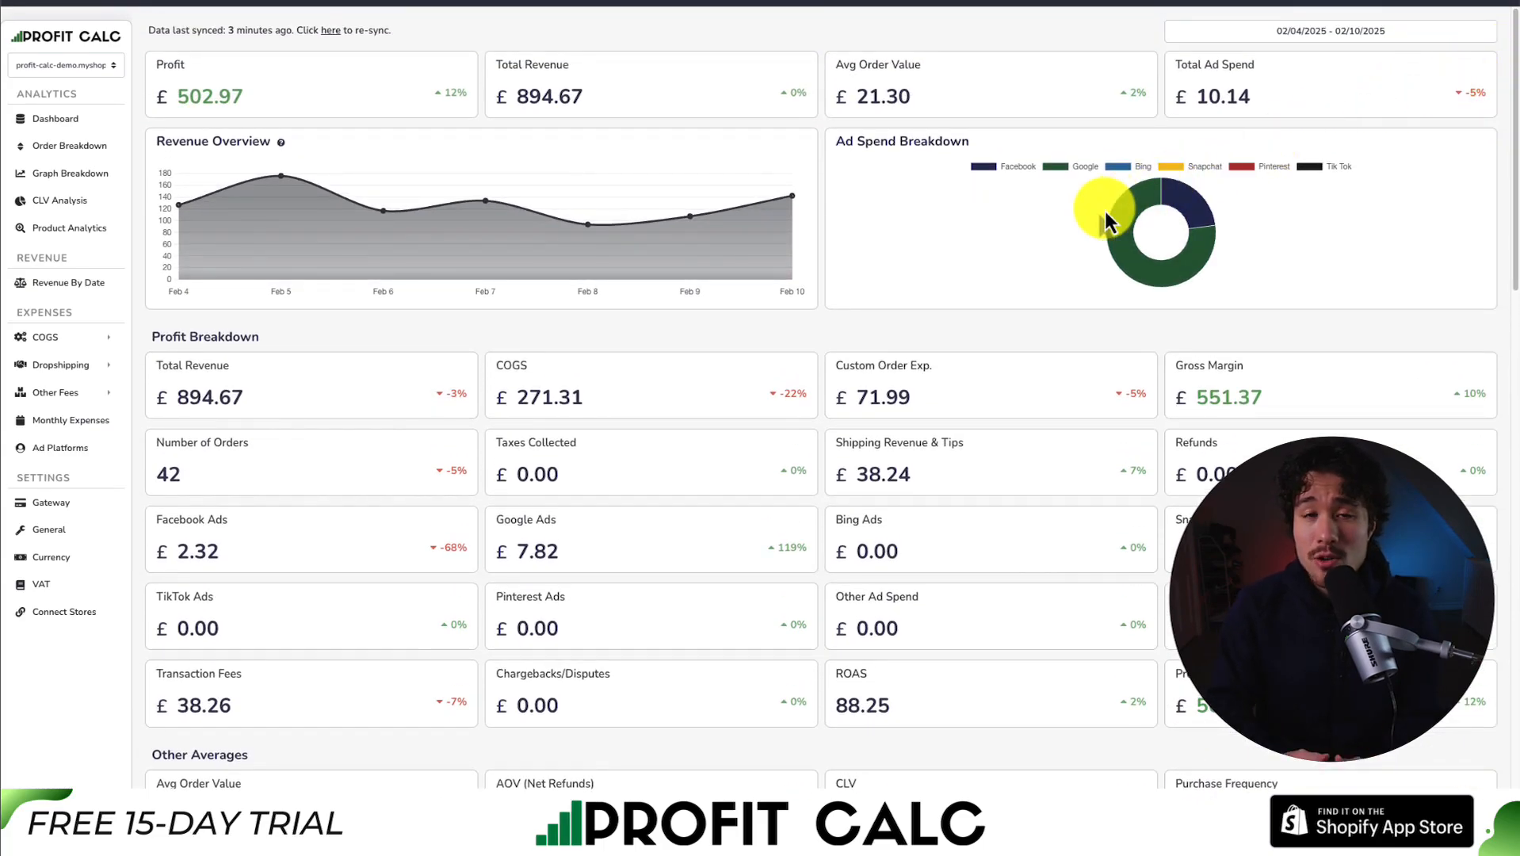
mouse_move(1062, 207)
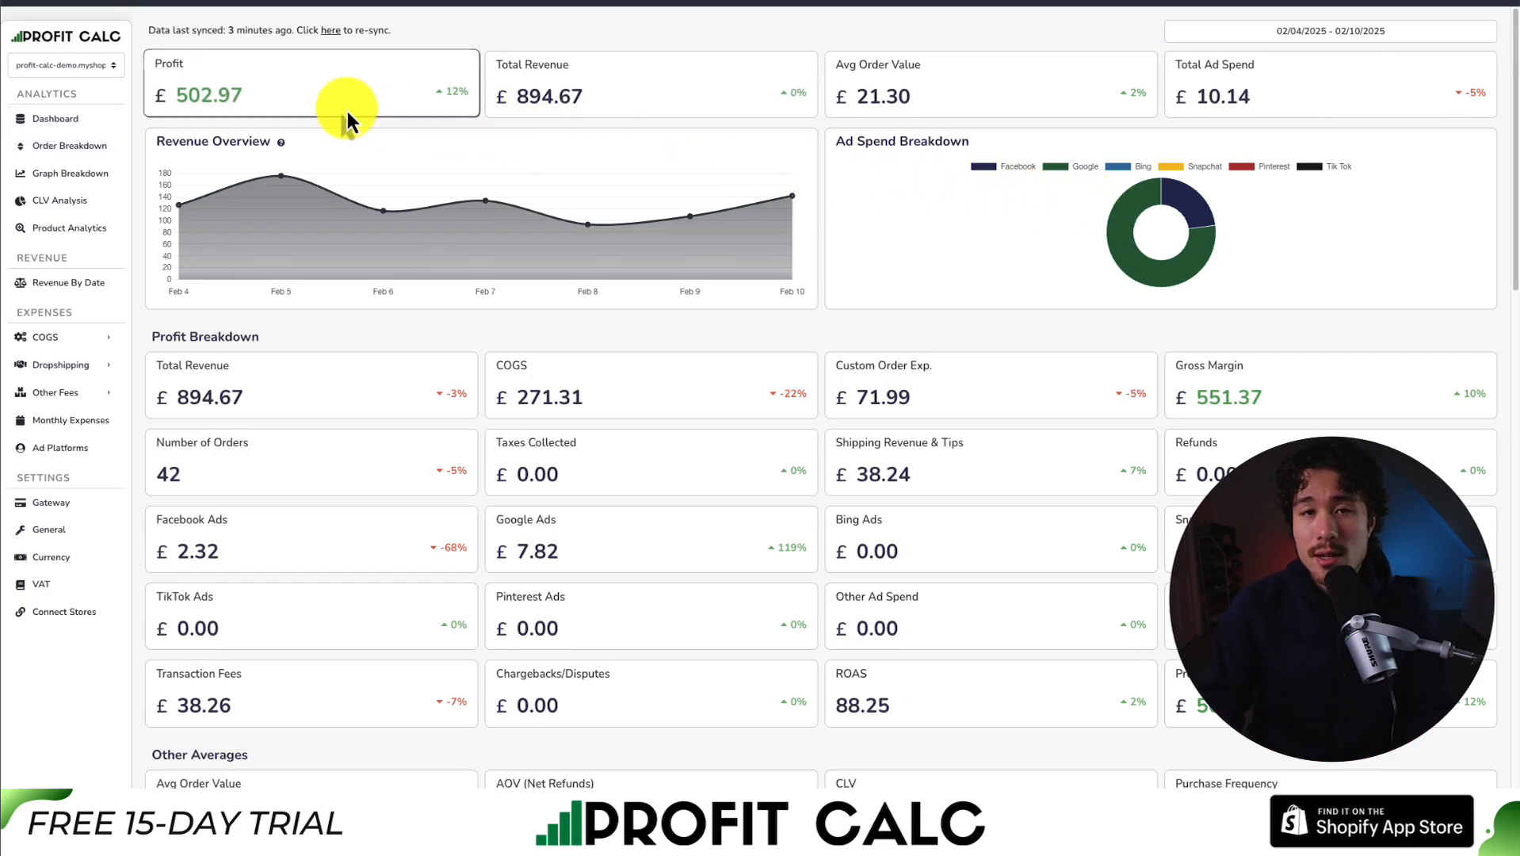
mouse_move(679, 49)
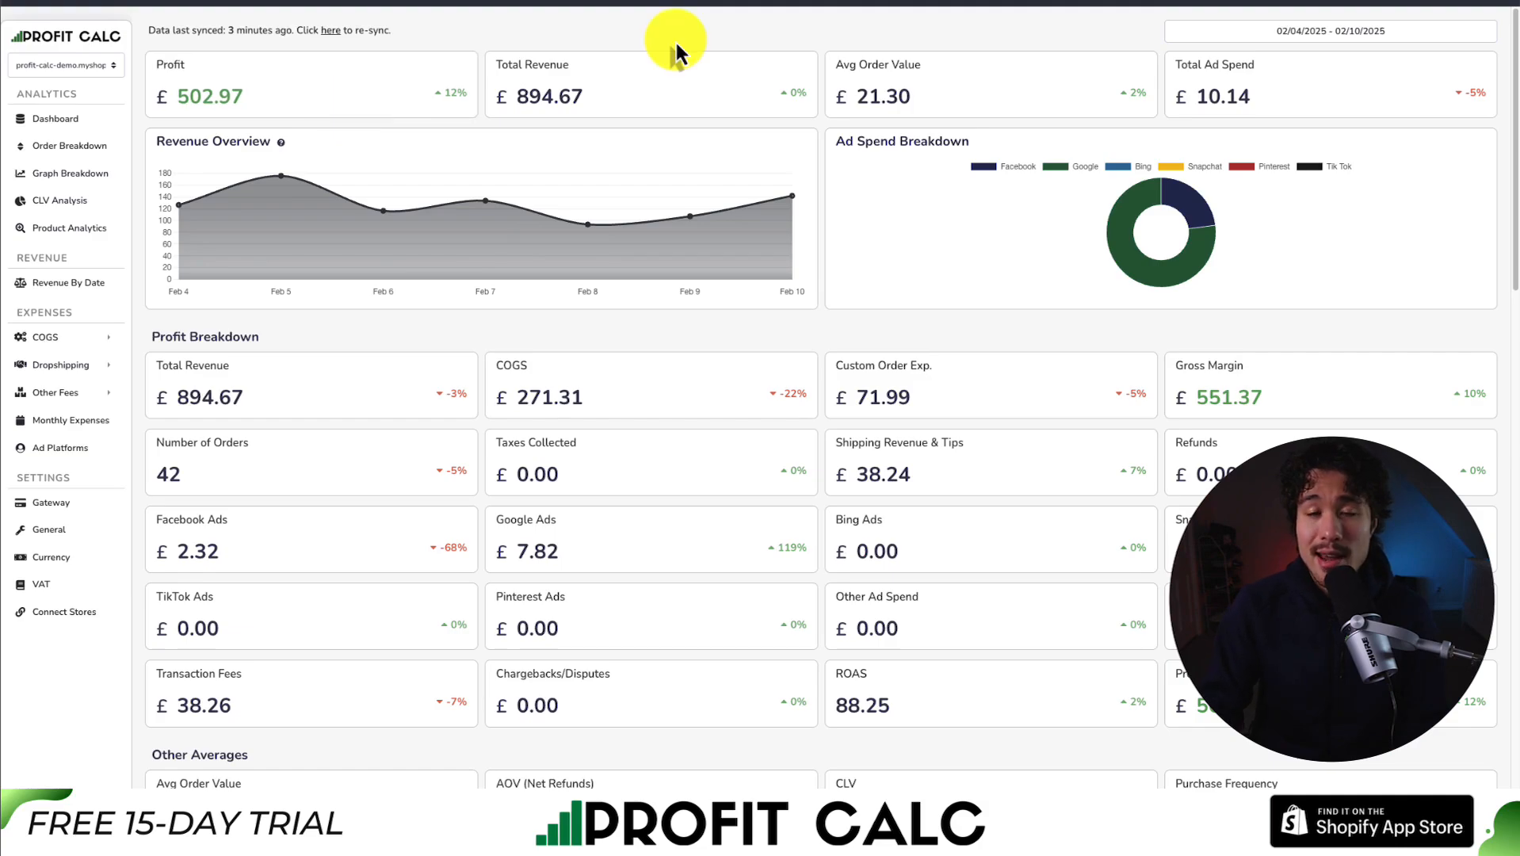